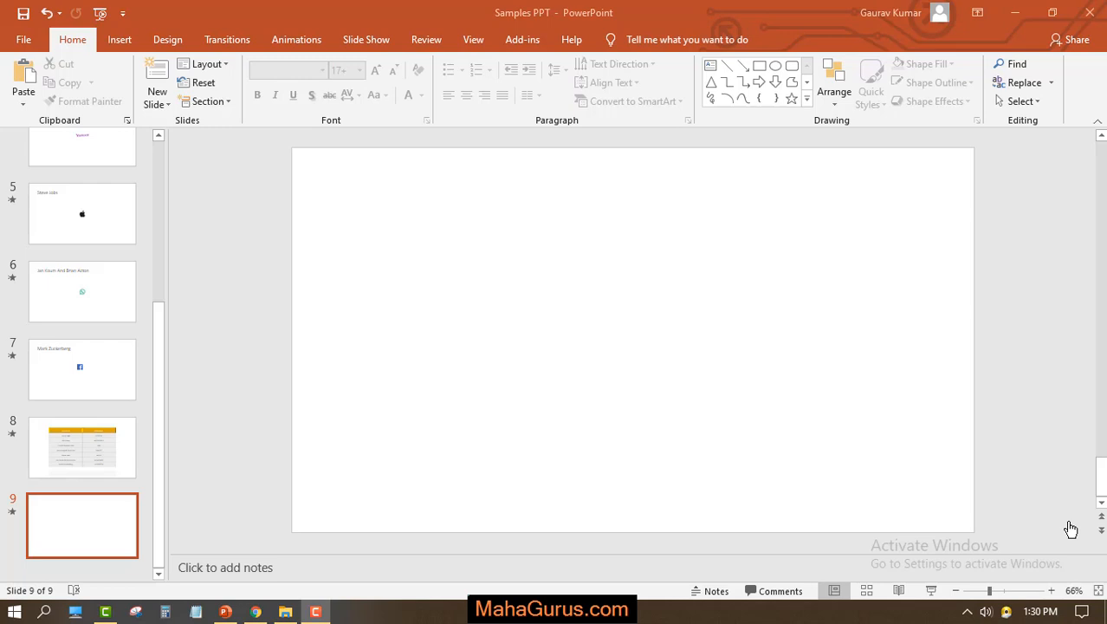
mouse_move(1058, 520)
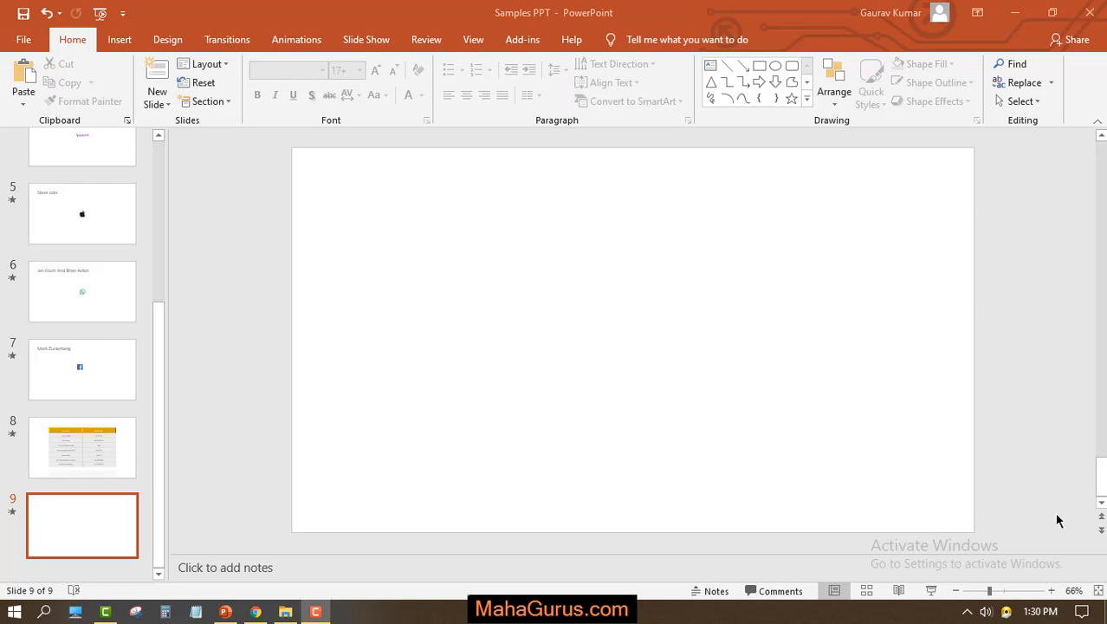
mouse_move(680, 188)
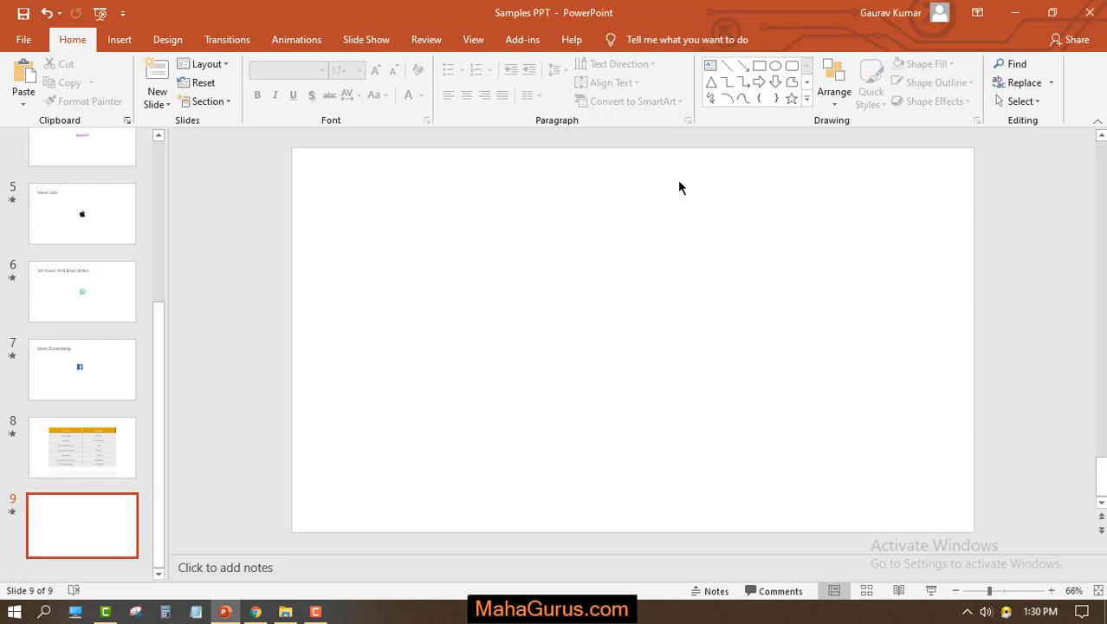
mouse_move(502, 257)
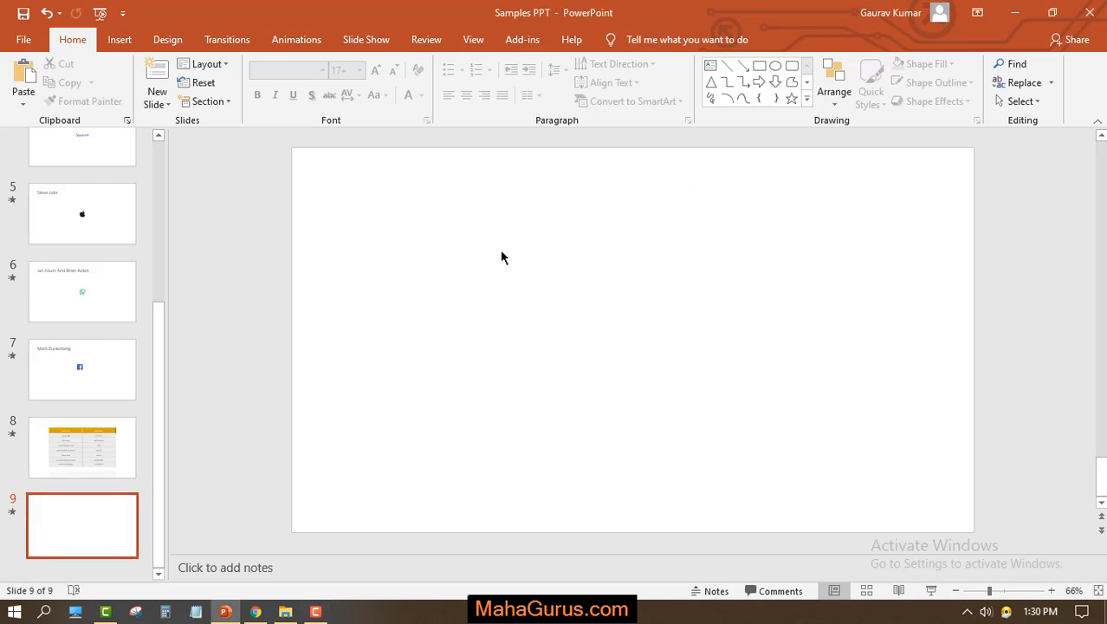
Insert an Alternating Hexagons SmartArt from the List category and drag it to the slide's top-left.
click(120, 39)
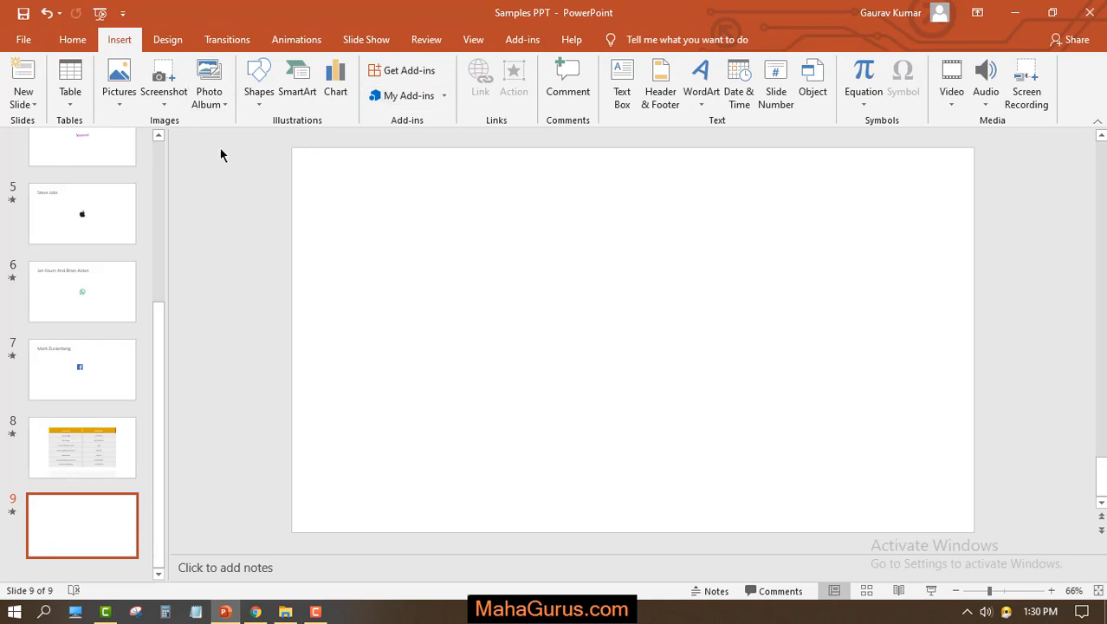
mouse_move(297, 82)
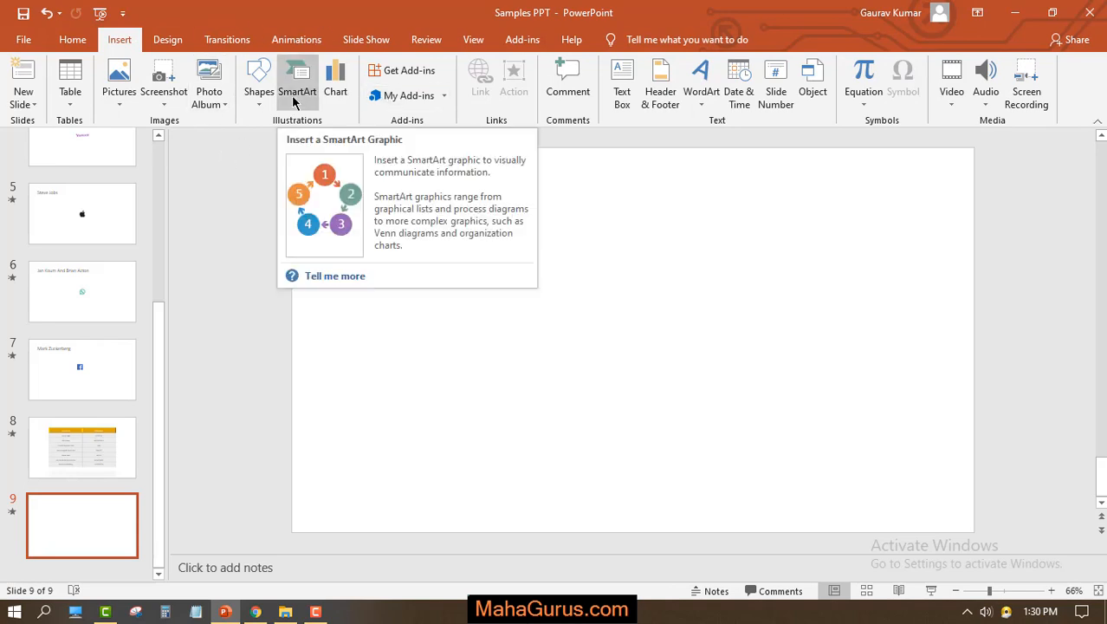
click(297, 82)
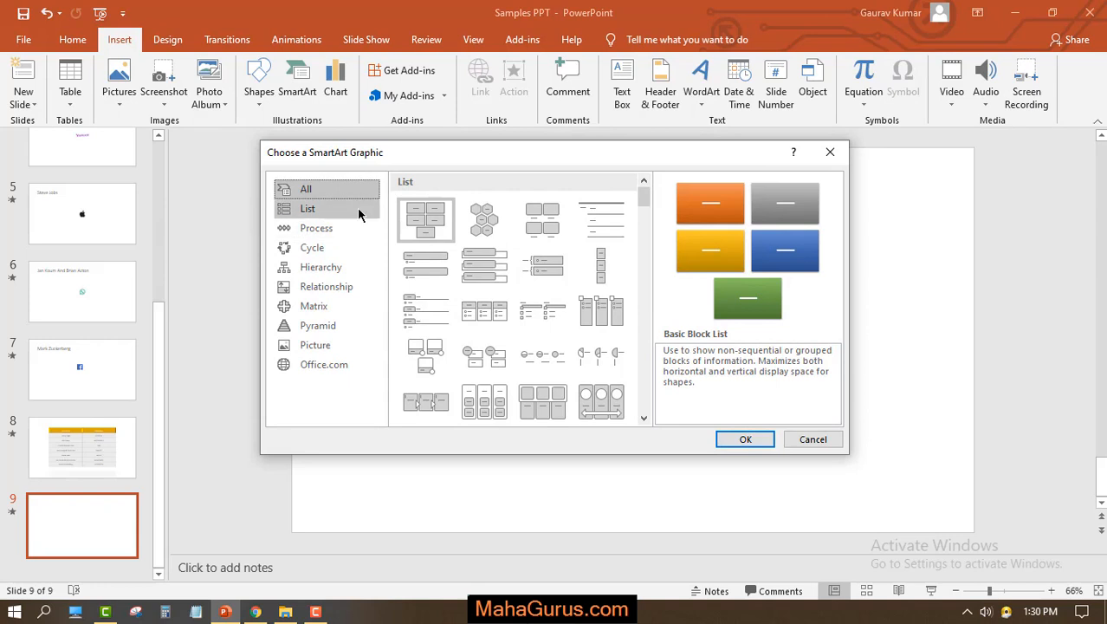
click(312, 247)
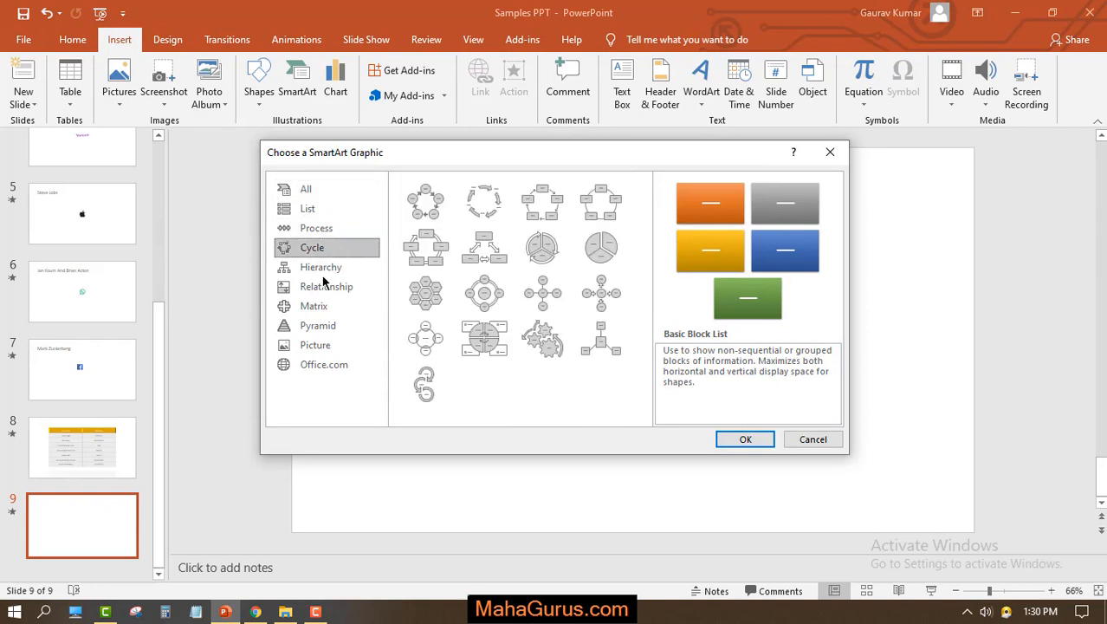
click(308, 208)
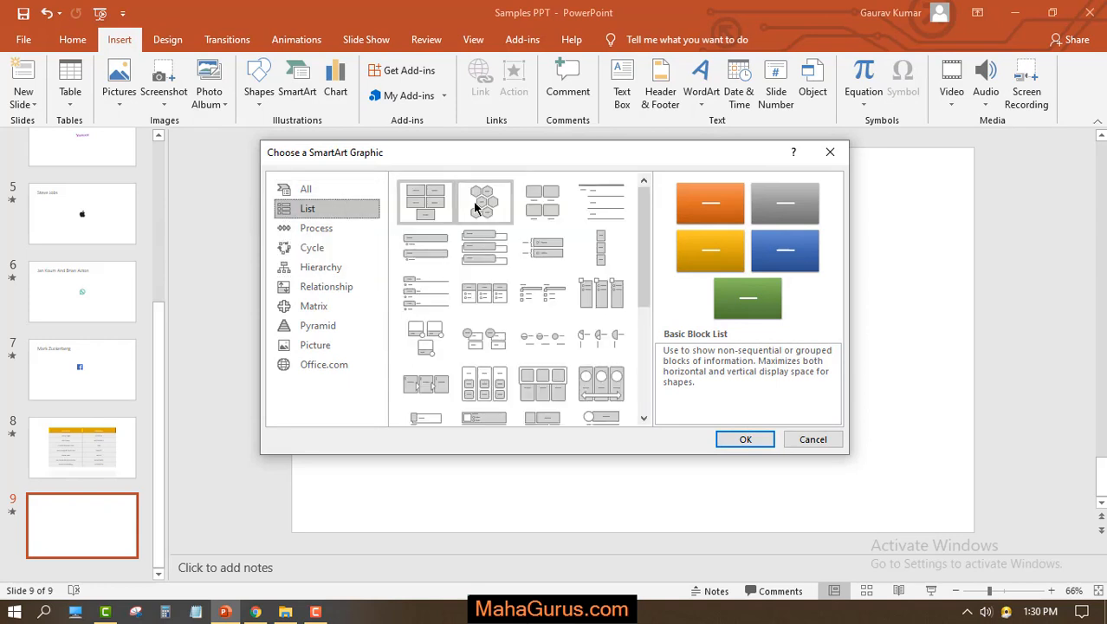
click(484, 202)
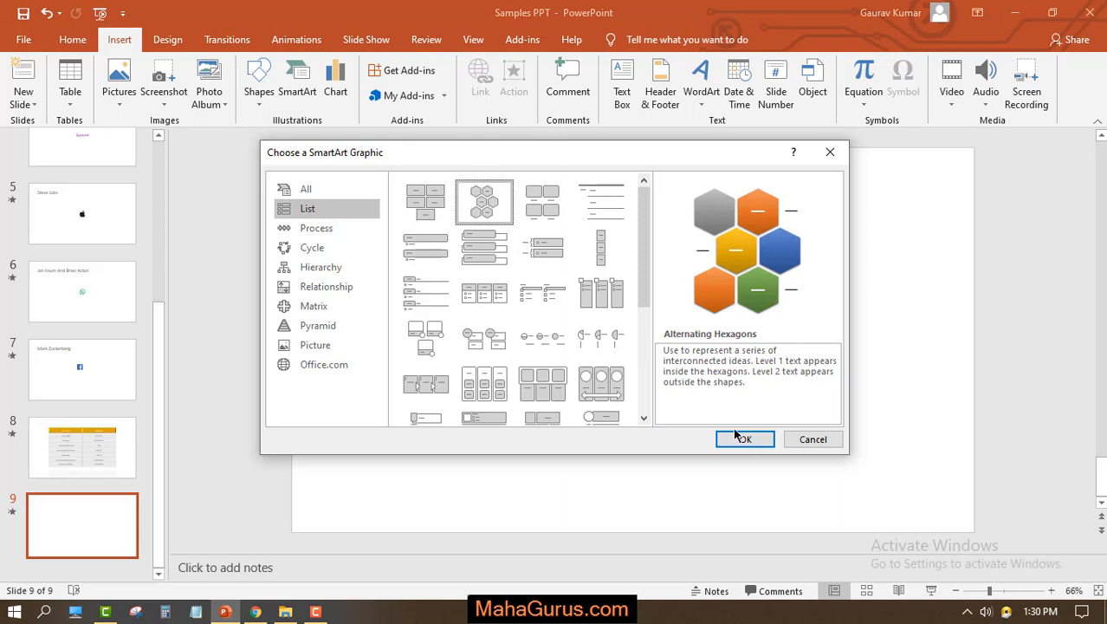
click(743, 438)
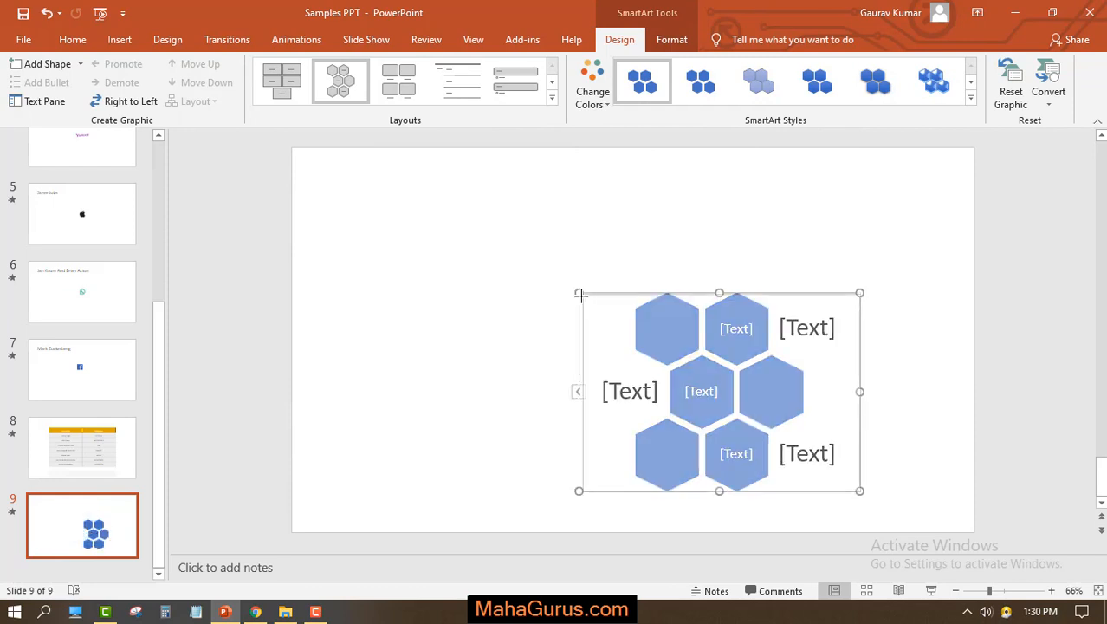
drag(719, 391, 704, 369)
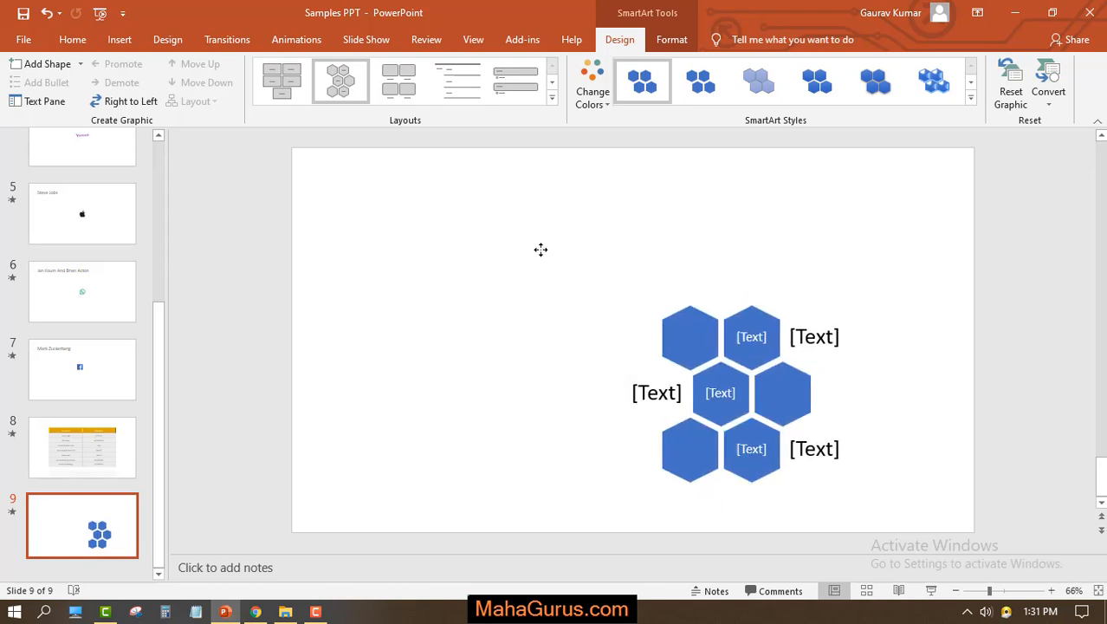
click(611, 263)
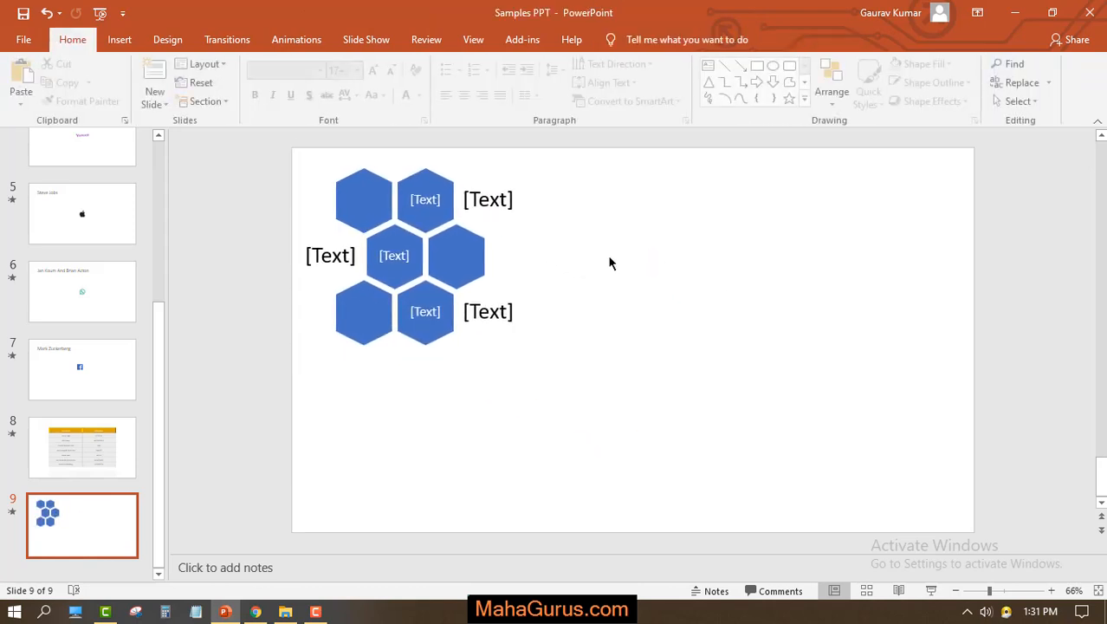
Insert a Relationship > Hexagon Cluster SmartArt and drag it to the slide's upper right.
click(119, 39)
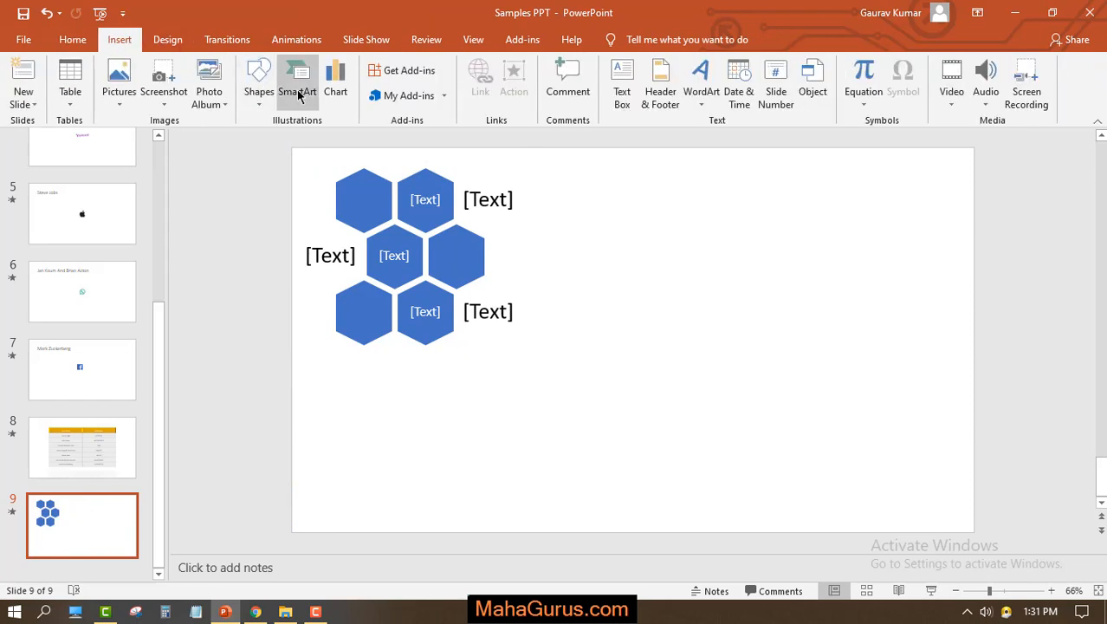
click(297, 82)
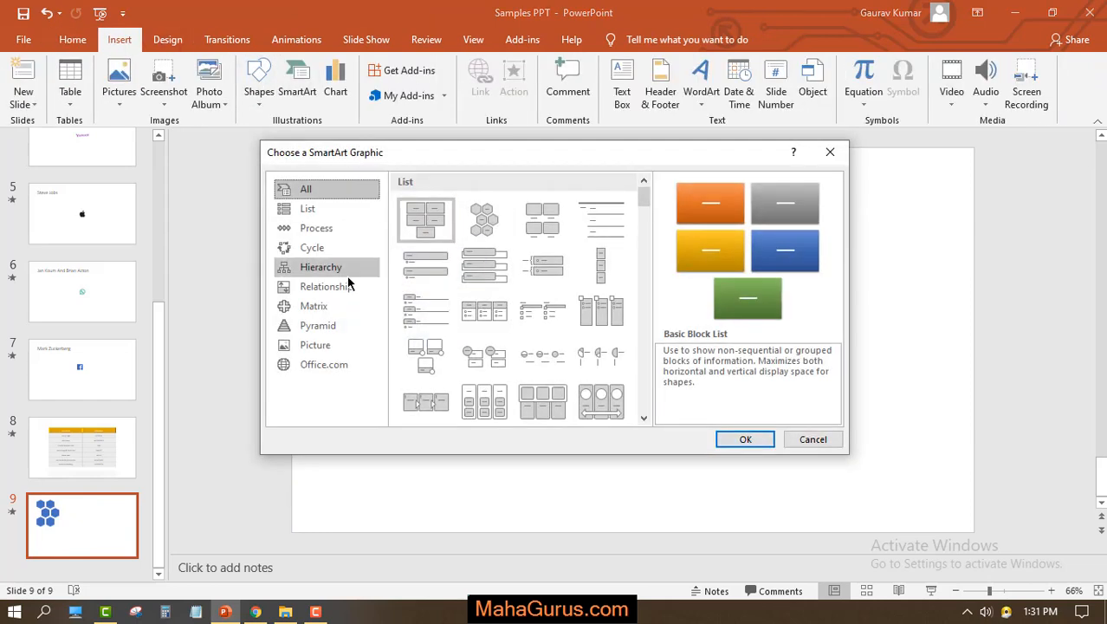
click(326, 286)
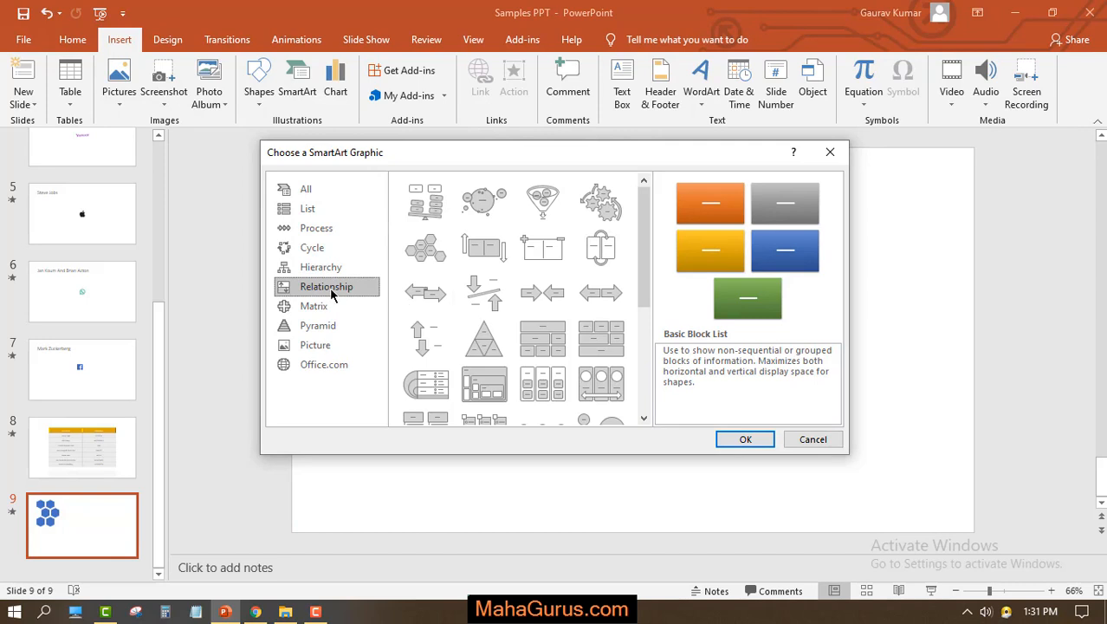
click(425, 248)
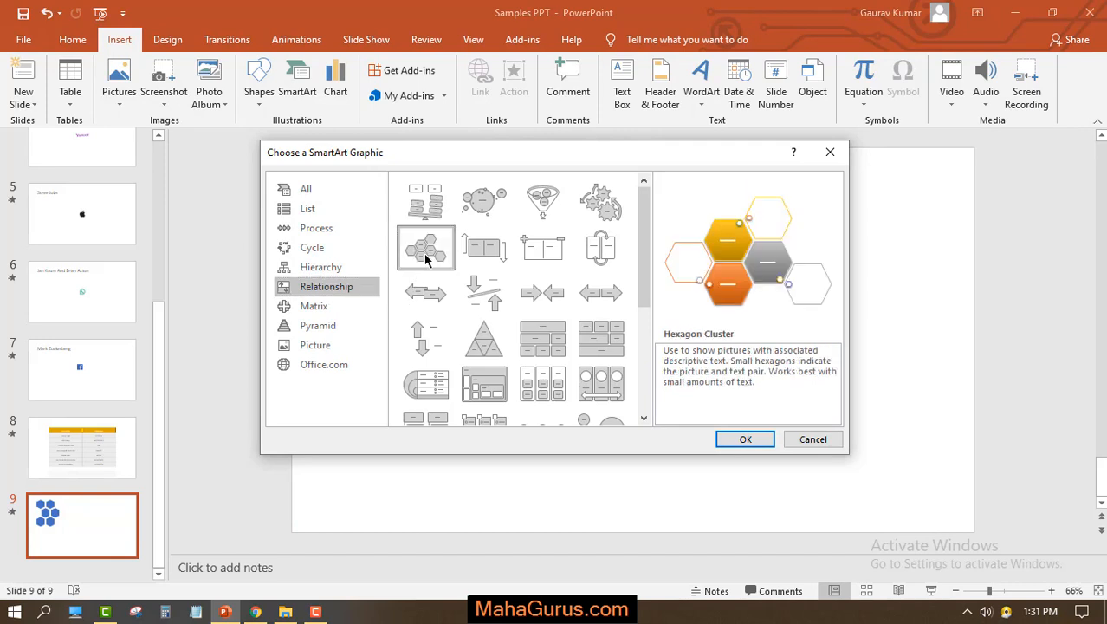
click(745, 439)
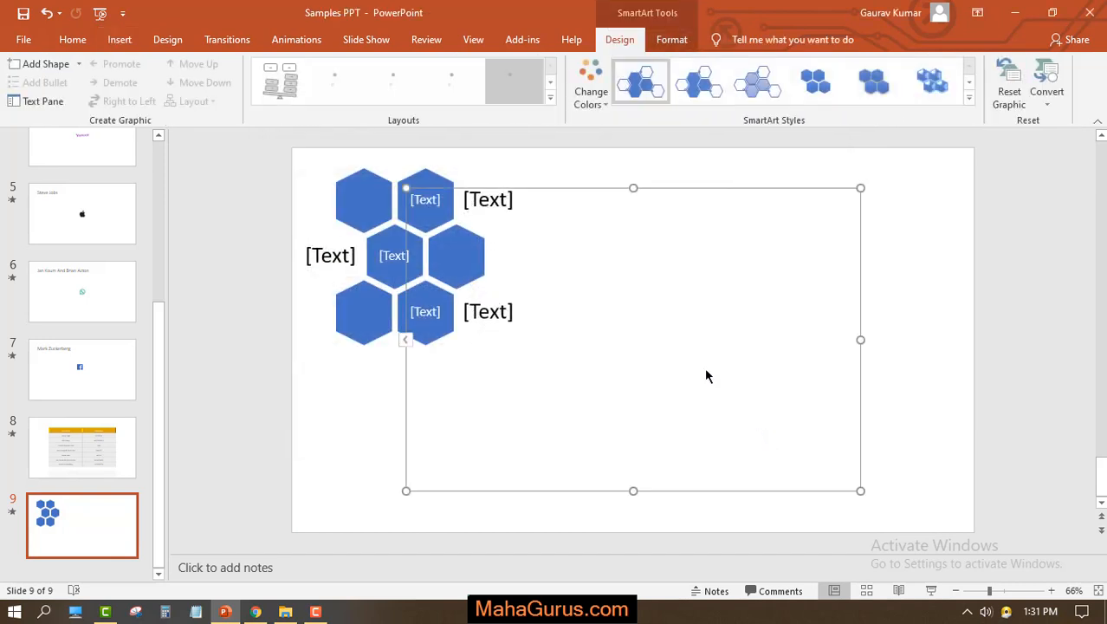
click(515, 80)
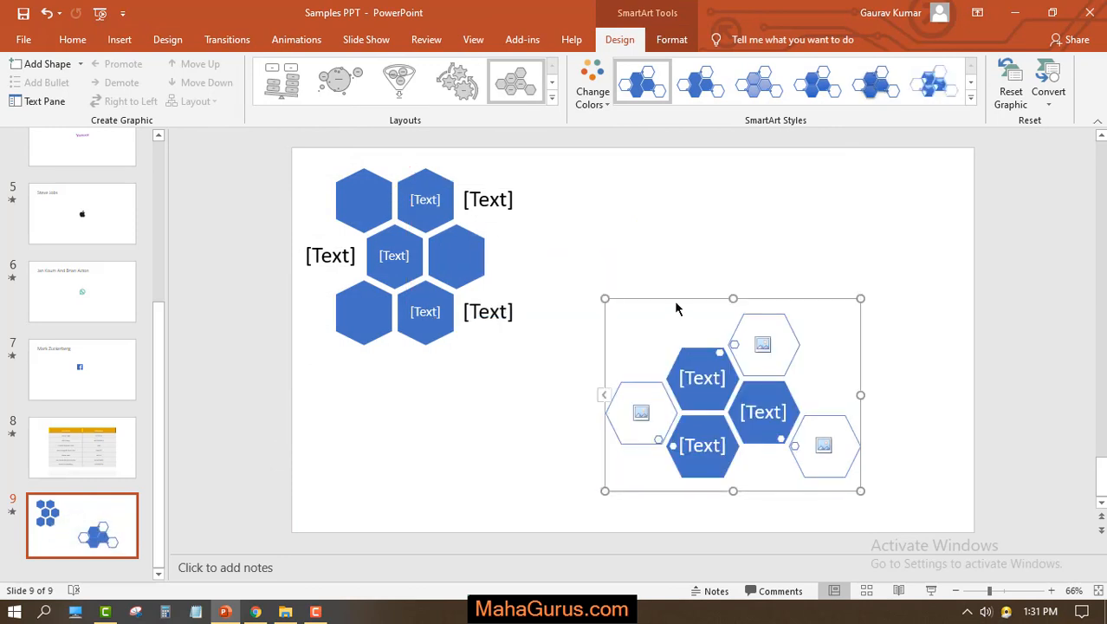
drag(732, 394, 786, 272)
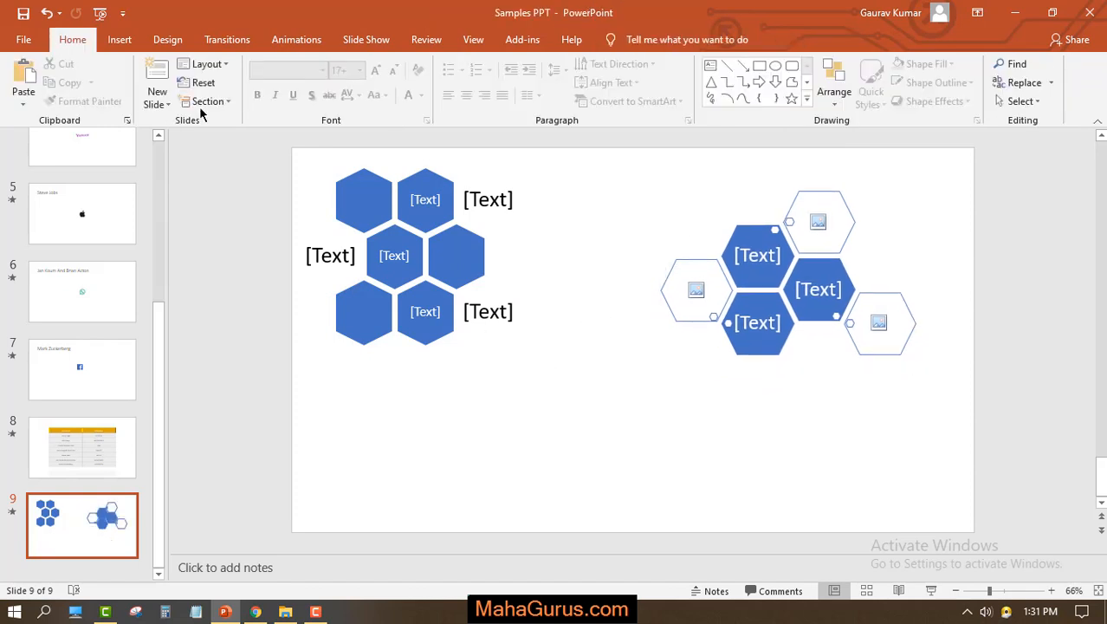
Insert a Basic Pyramid SmartArt with three text placeholders at the bottom left.
click(119, 39)
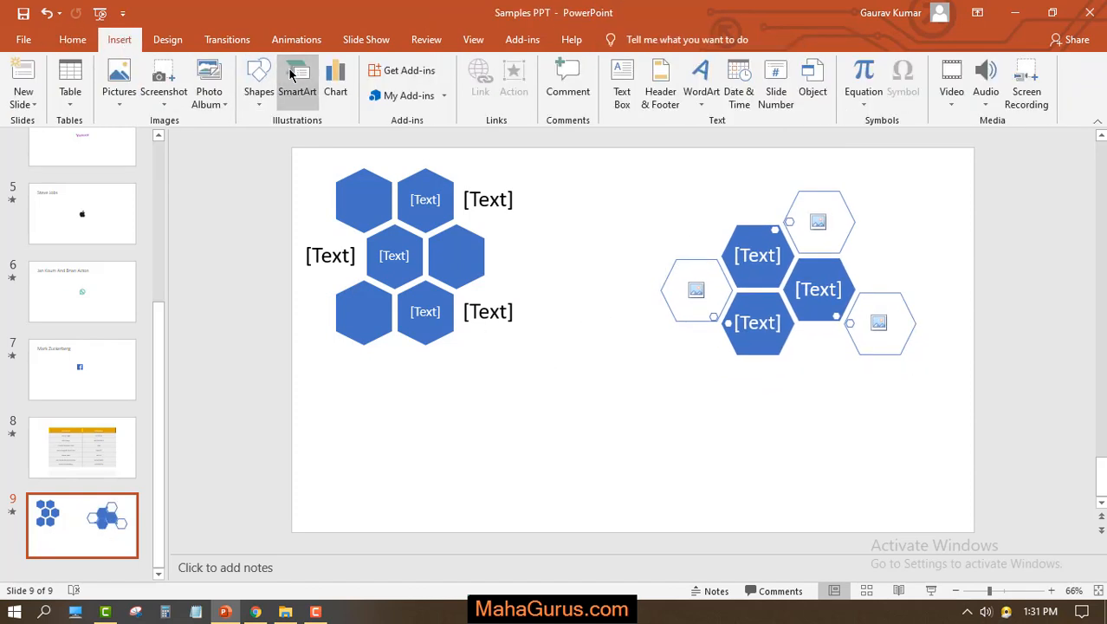
click(297, 83)
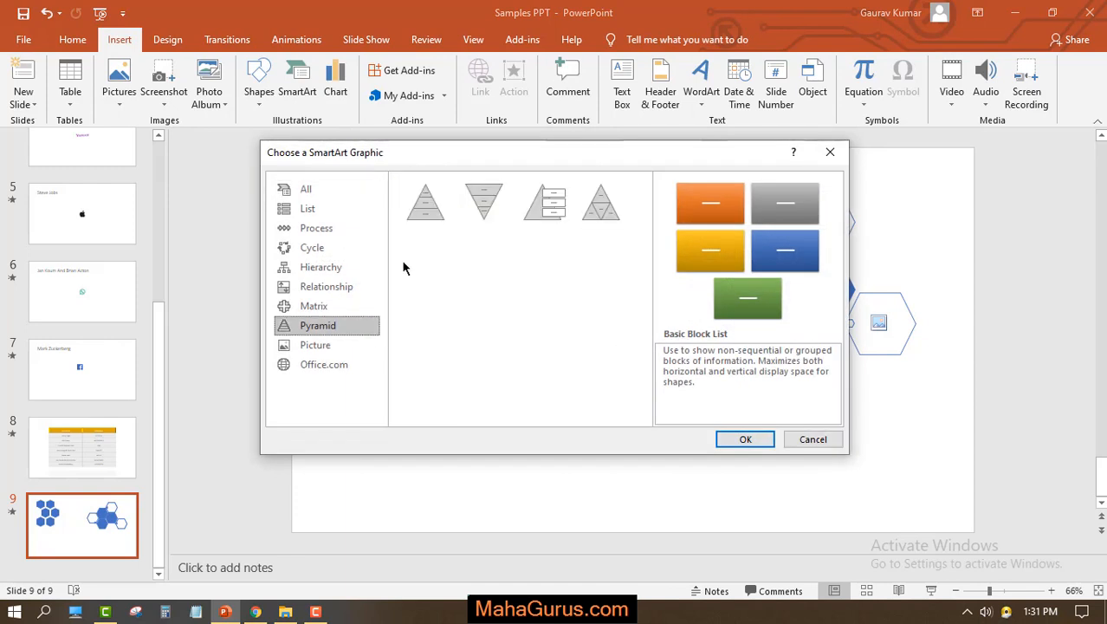
click(425, 202)
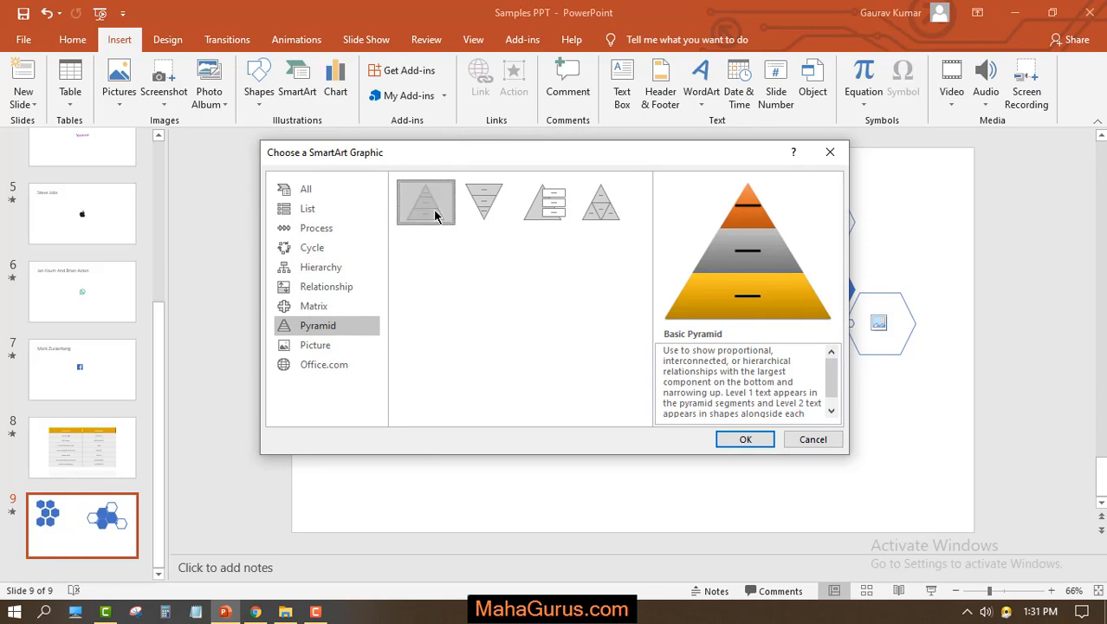
click(744, 438)
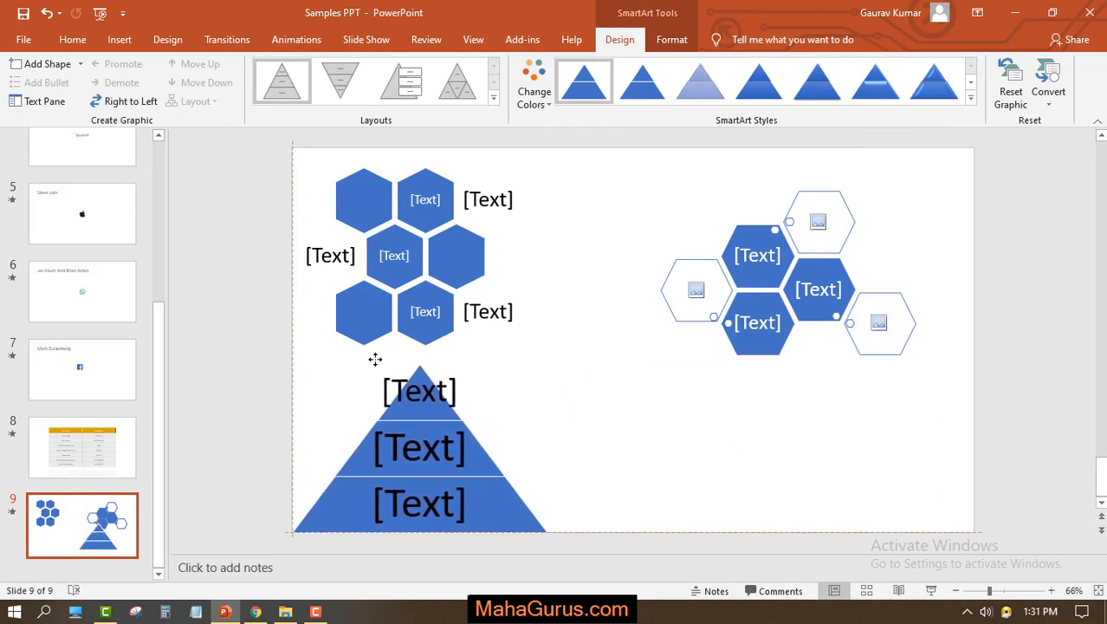
click(733, 459)
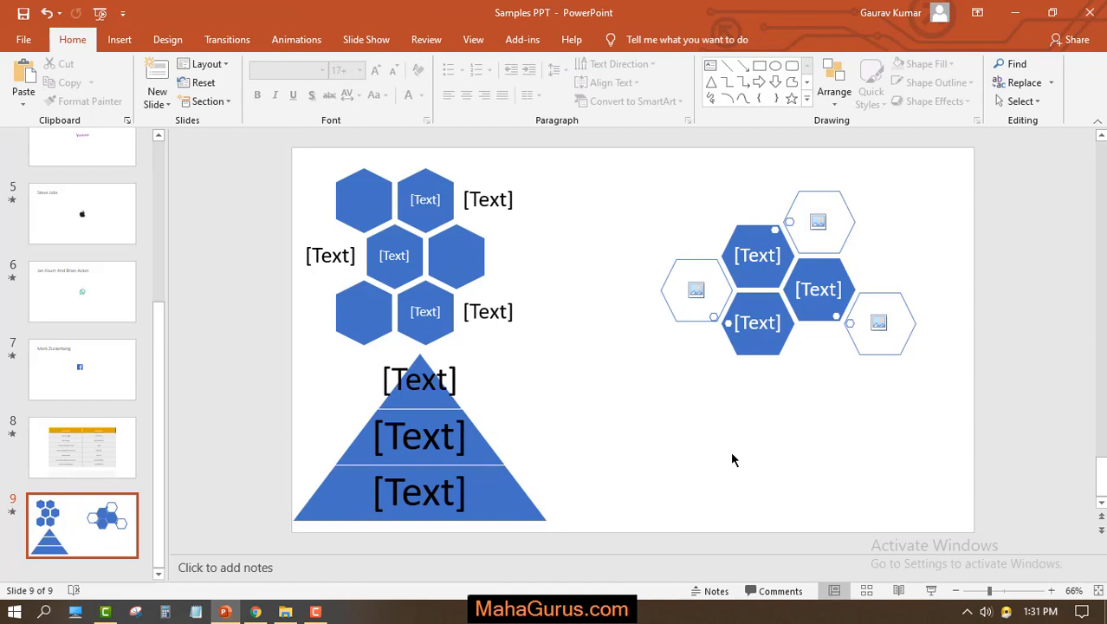
Browse the SmartArt categories and insert a Picture list layout in the bottom right.
click(120, 39)
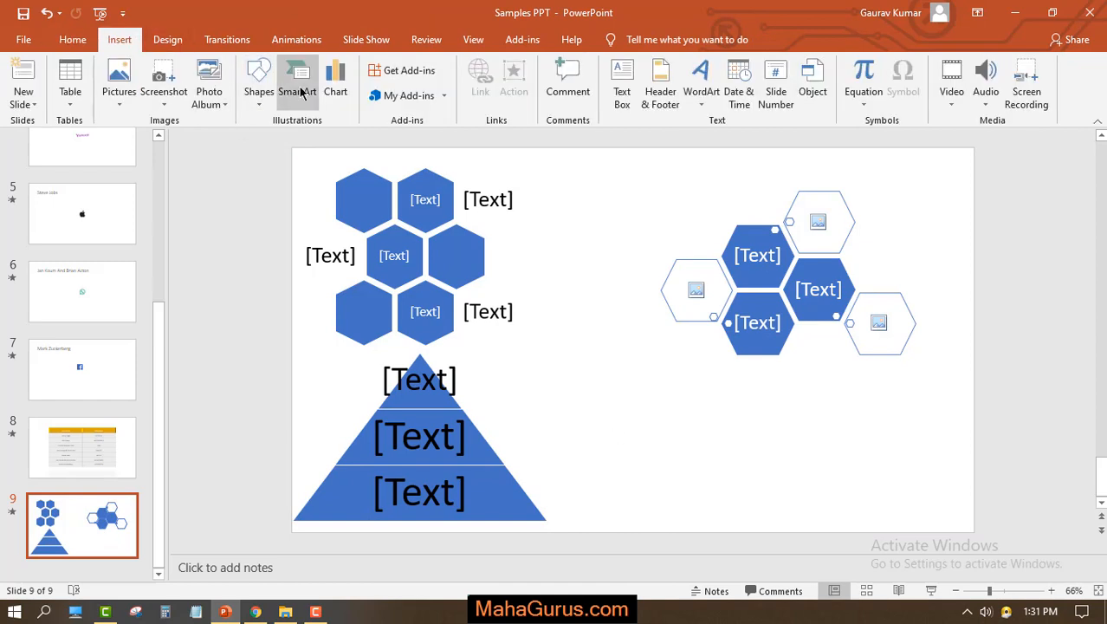
click(298, 82)
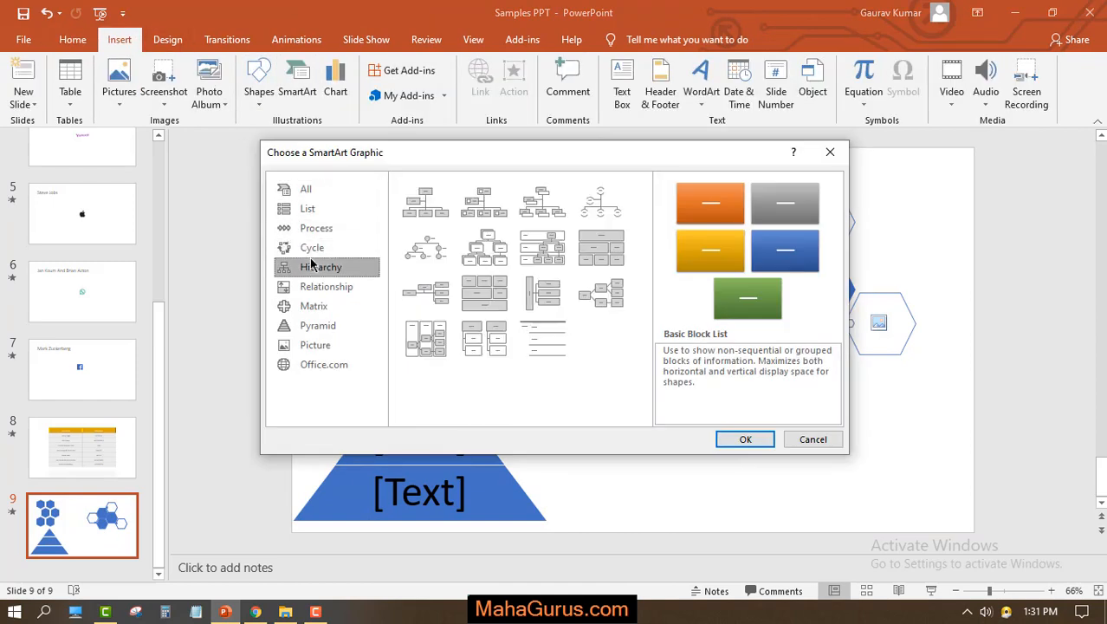
mouse_move(425, 293)
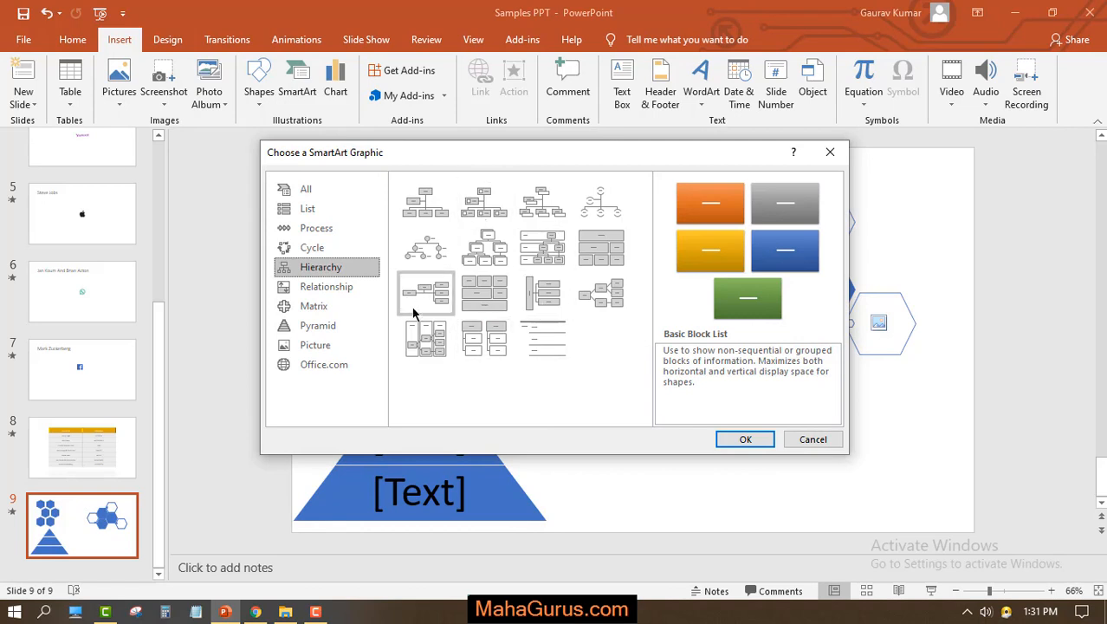
click(326, 286)
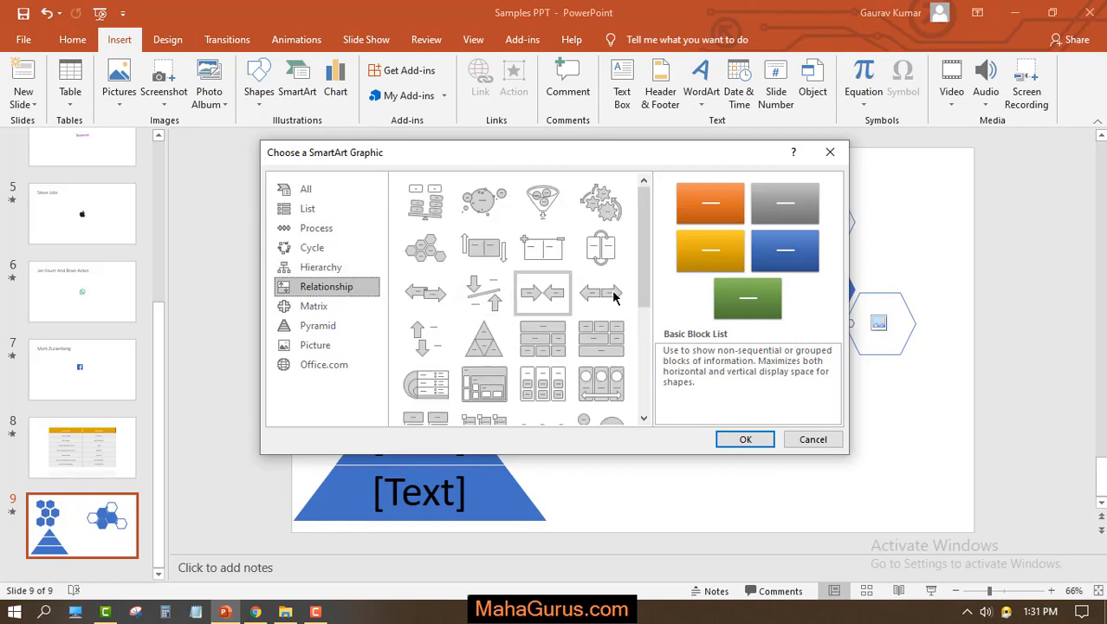
scroll(down, 3)
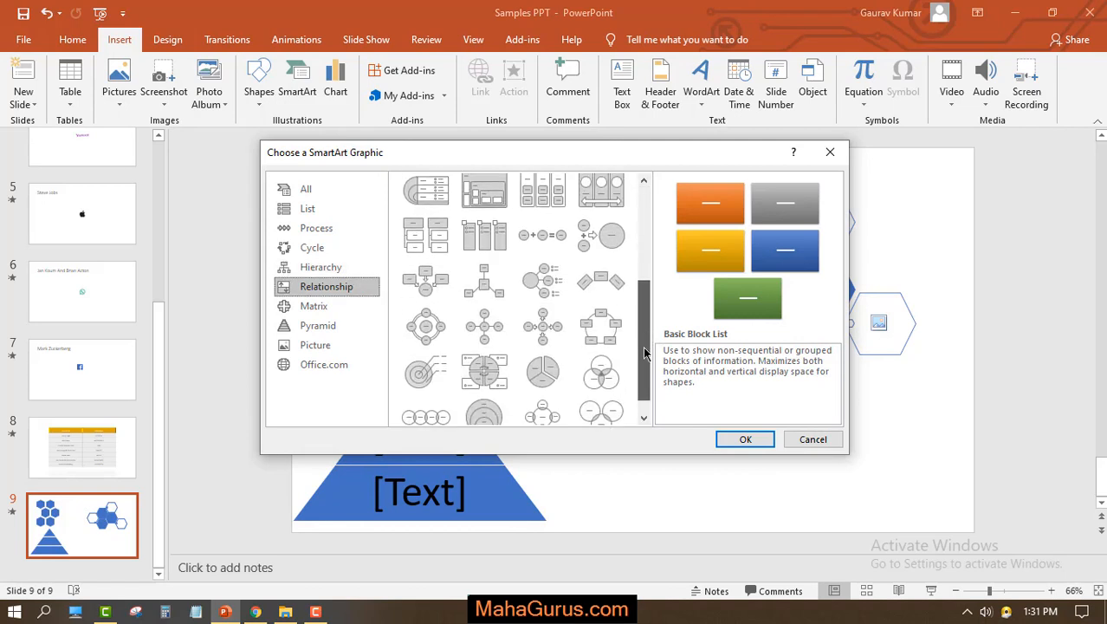
scroll(down, 3)
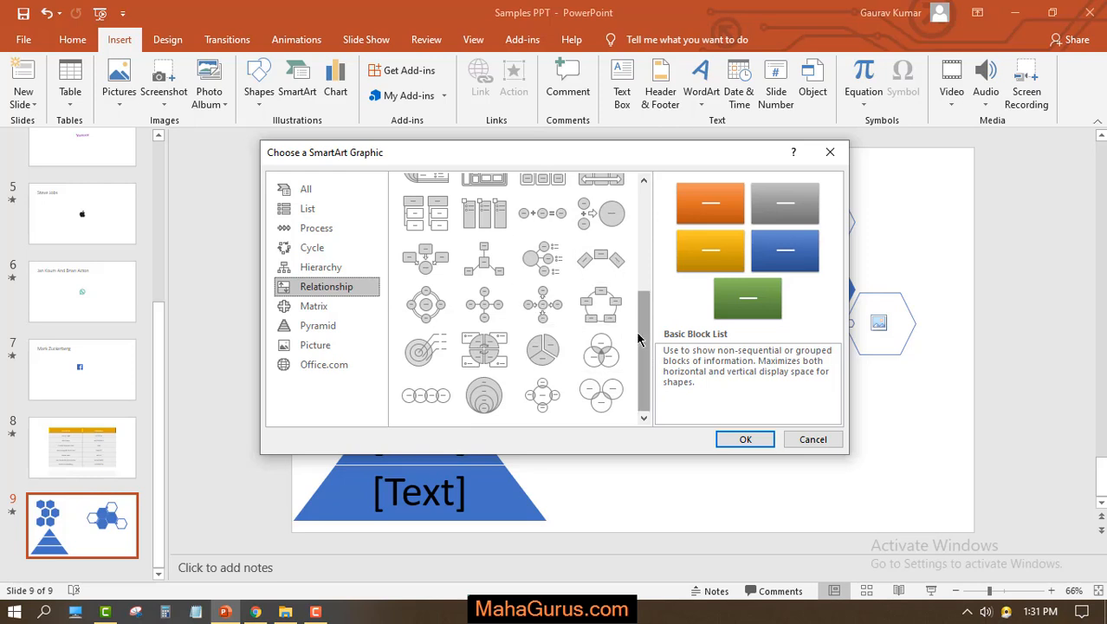
click(316, 227)
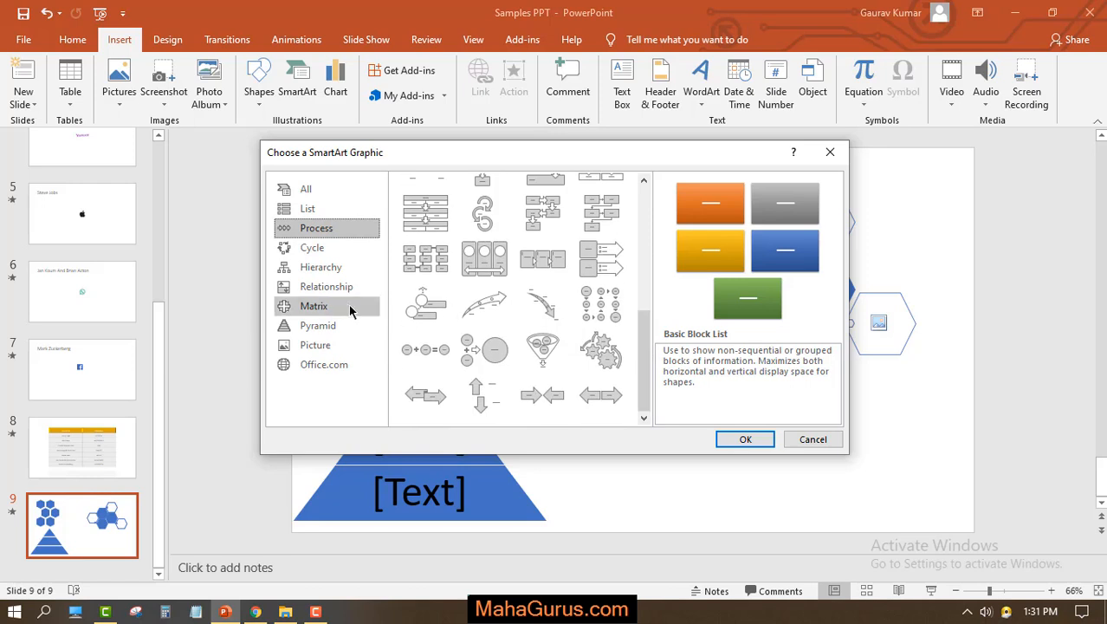
click(326, 286)
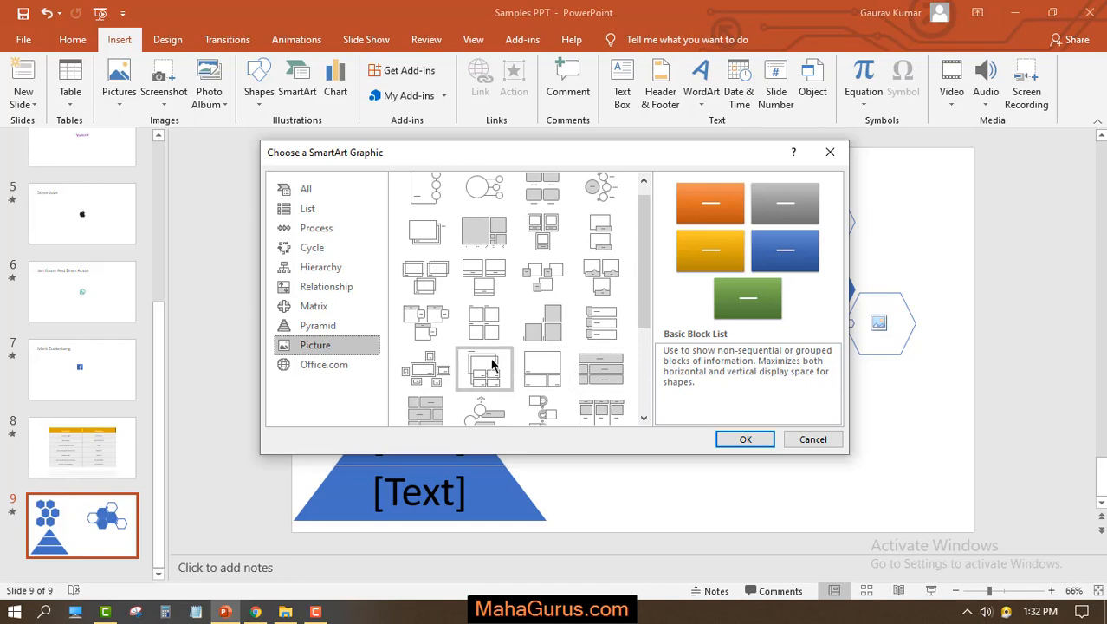
click(745, 439)
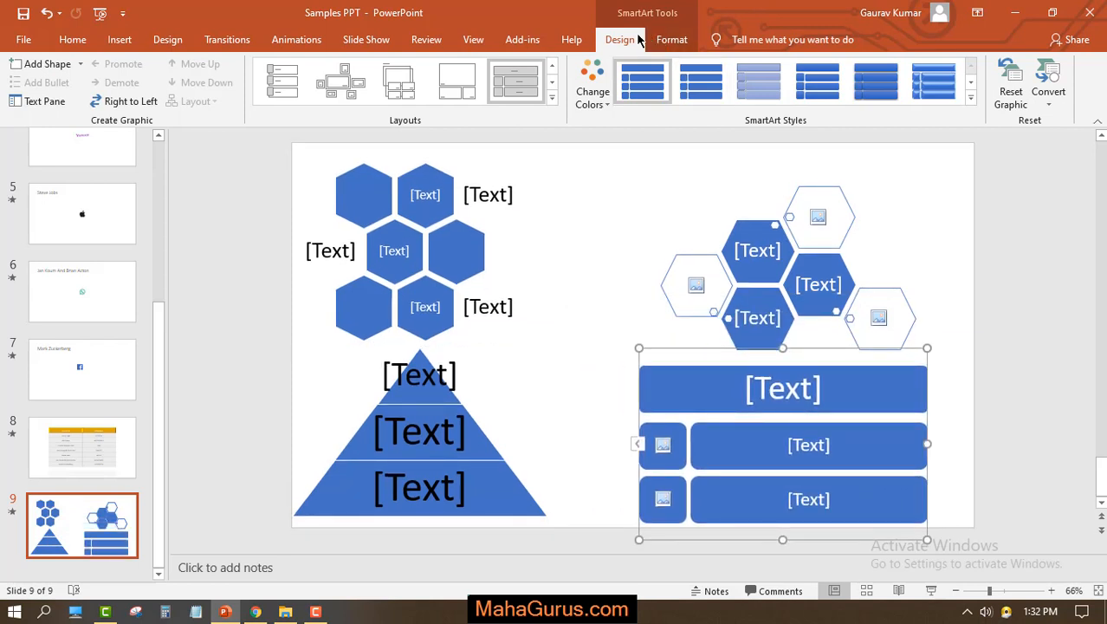
Apply an orange-and-gray Change Colors scheme to the picture list, hexagon cluster, hexagons and pyramid.
click(672, 39)
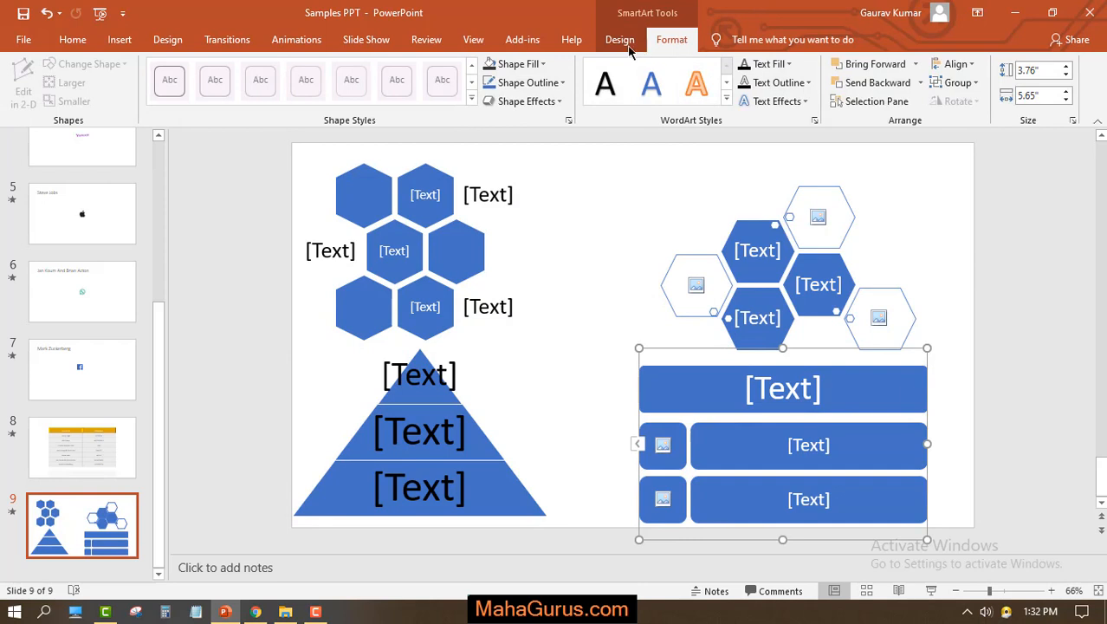
click(619, 39)
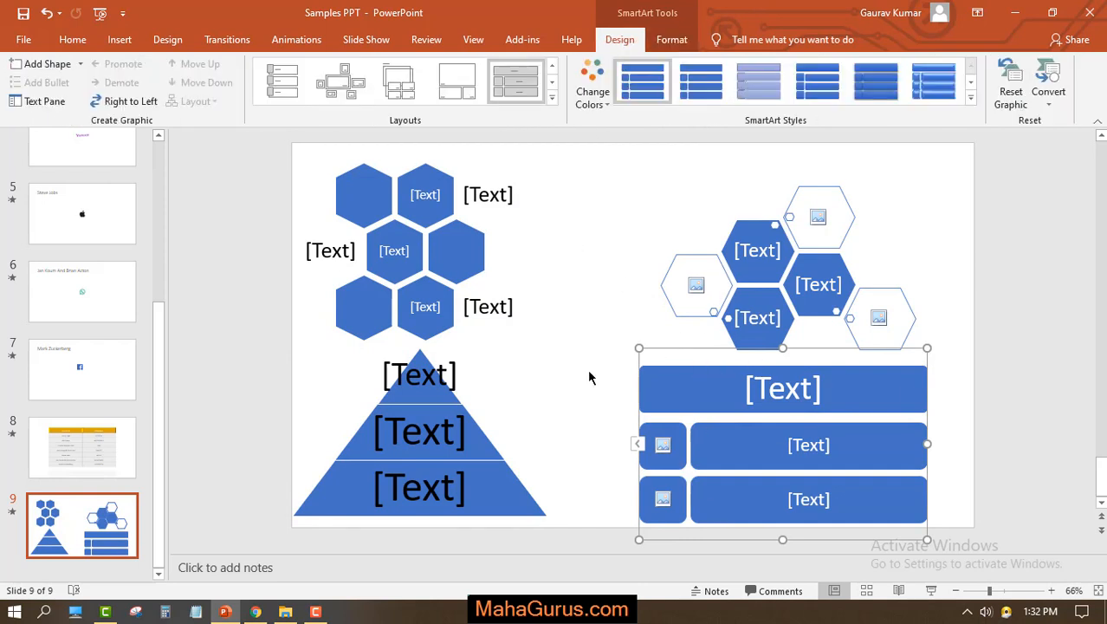
mouse_move(753, 312)
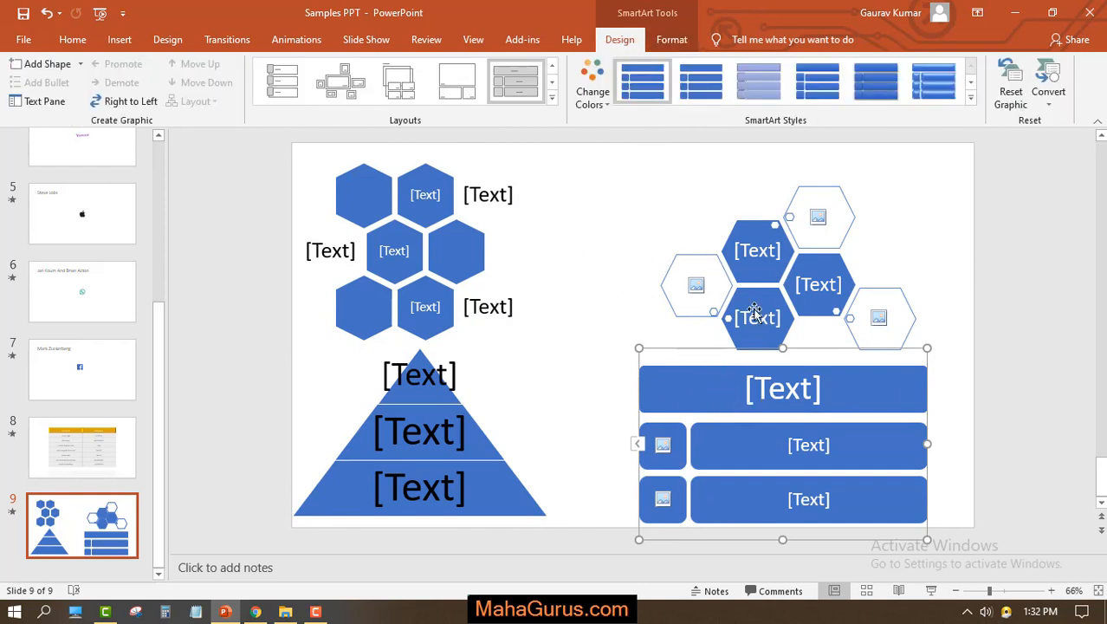
click(593, 82)
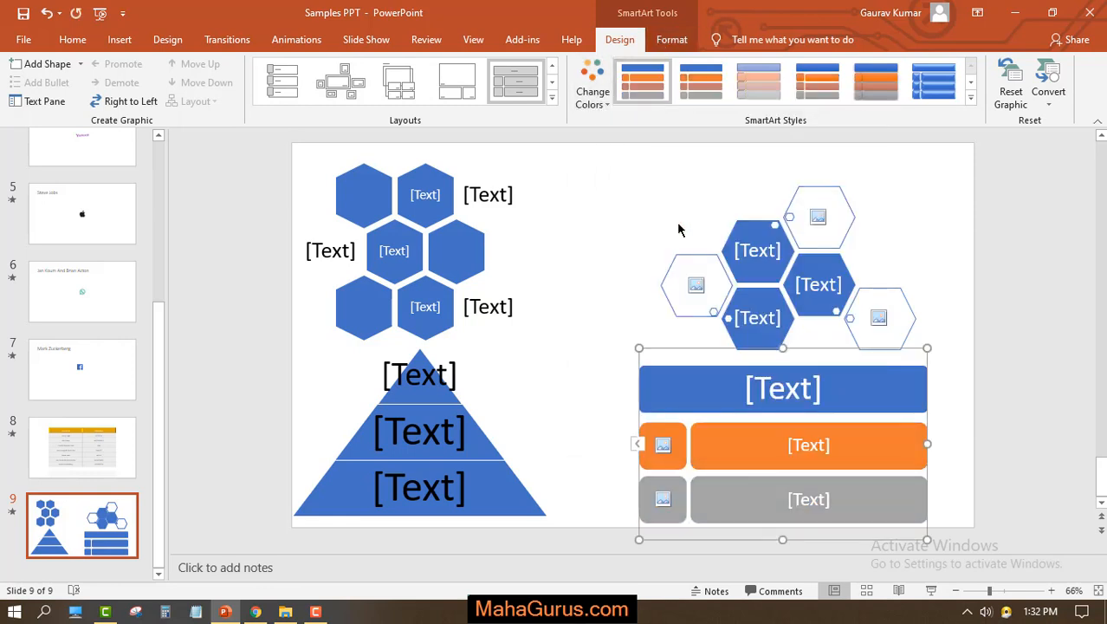
click(593, 82)
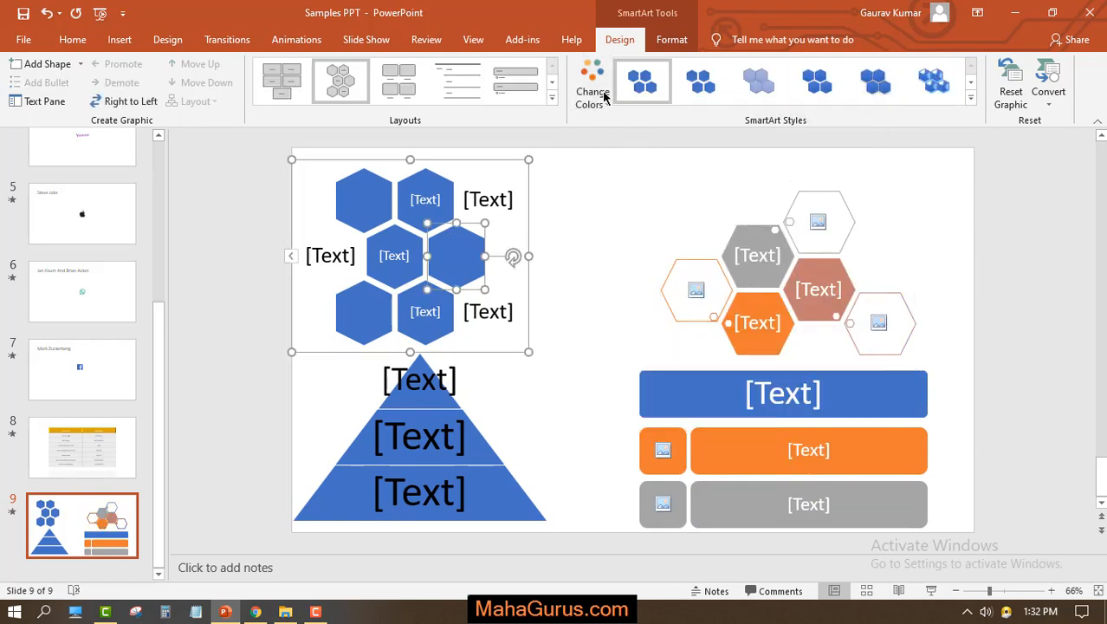
click(593, 82)
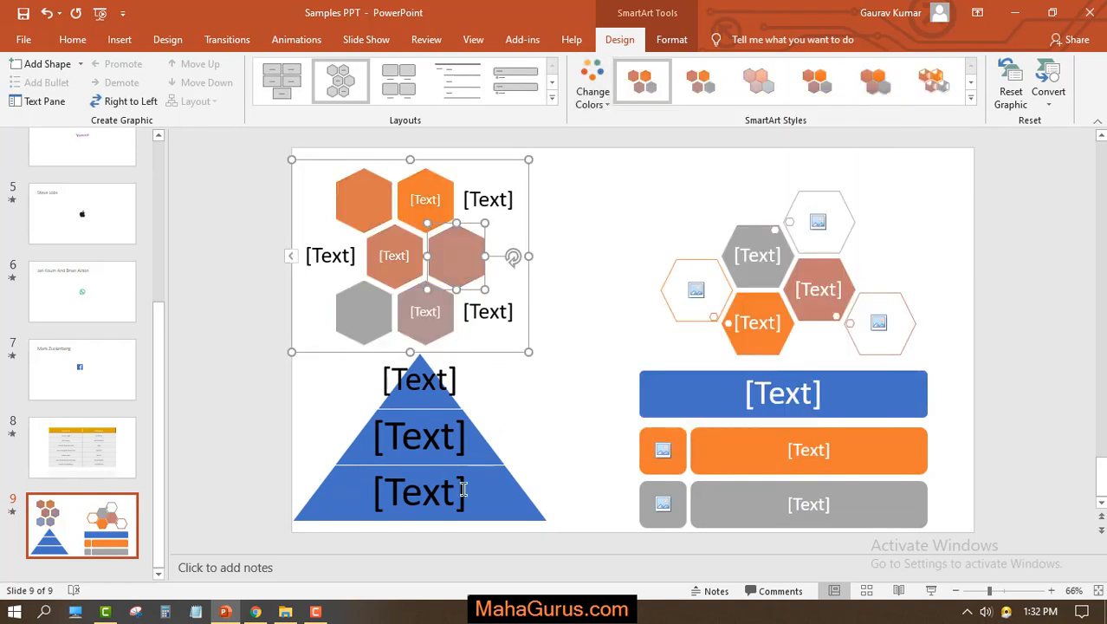
click(420, 435)
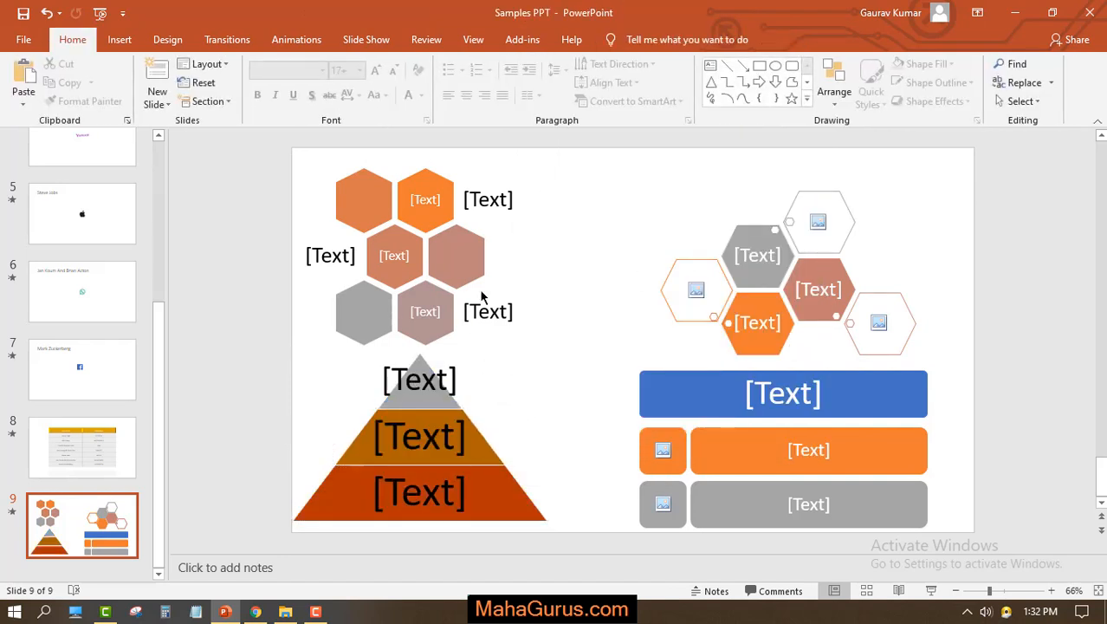
click(424, 256)
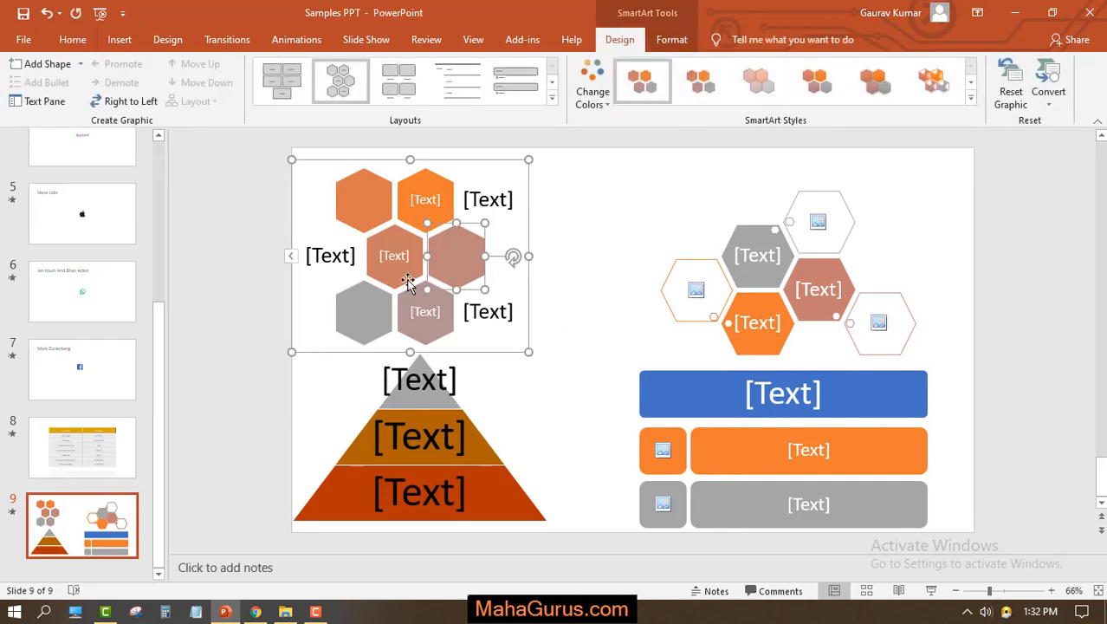
mouse_move(294, 260)
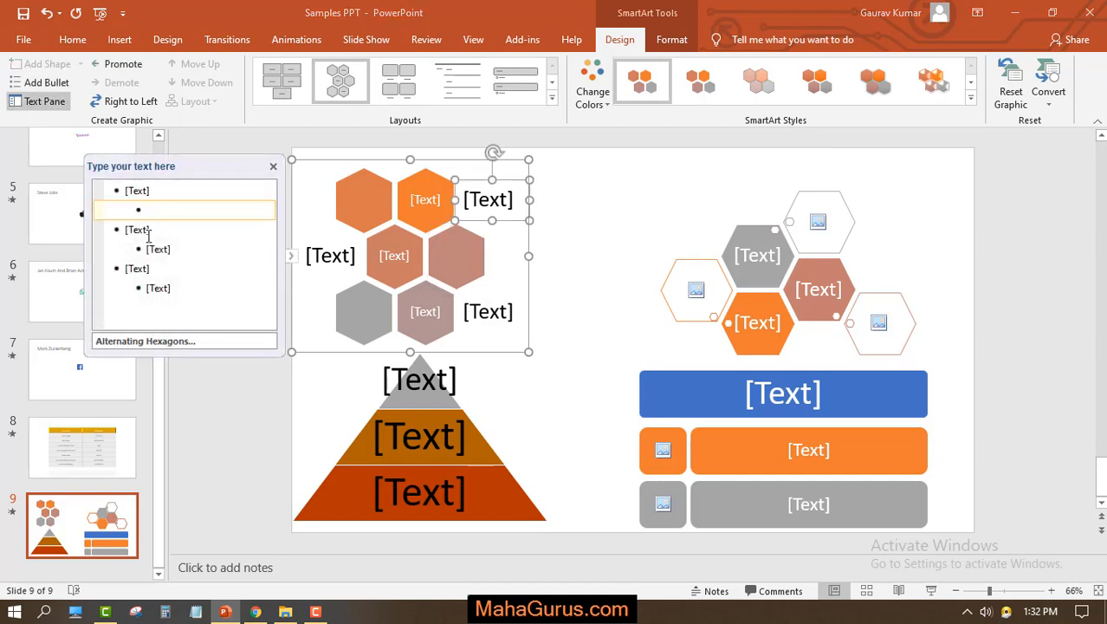
Type 'nm' as the third bullet in the Alternating Hexagons text pane.
click(141, 268)
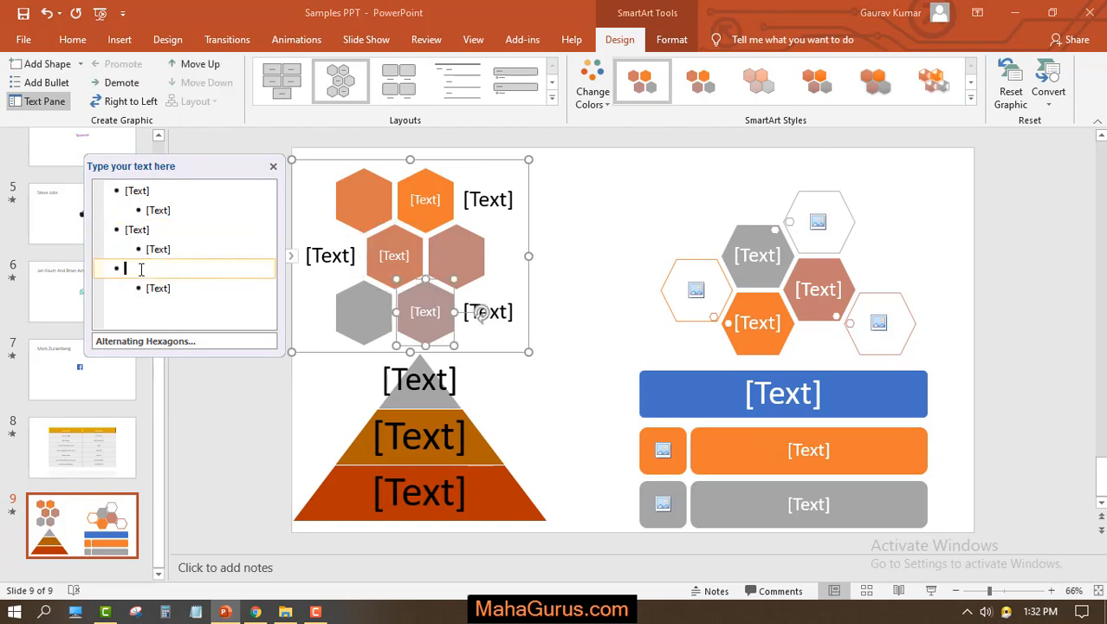
text(nm)
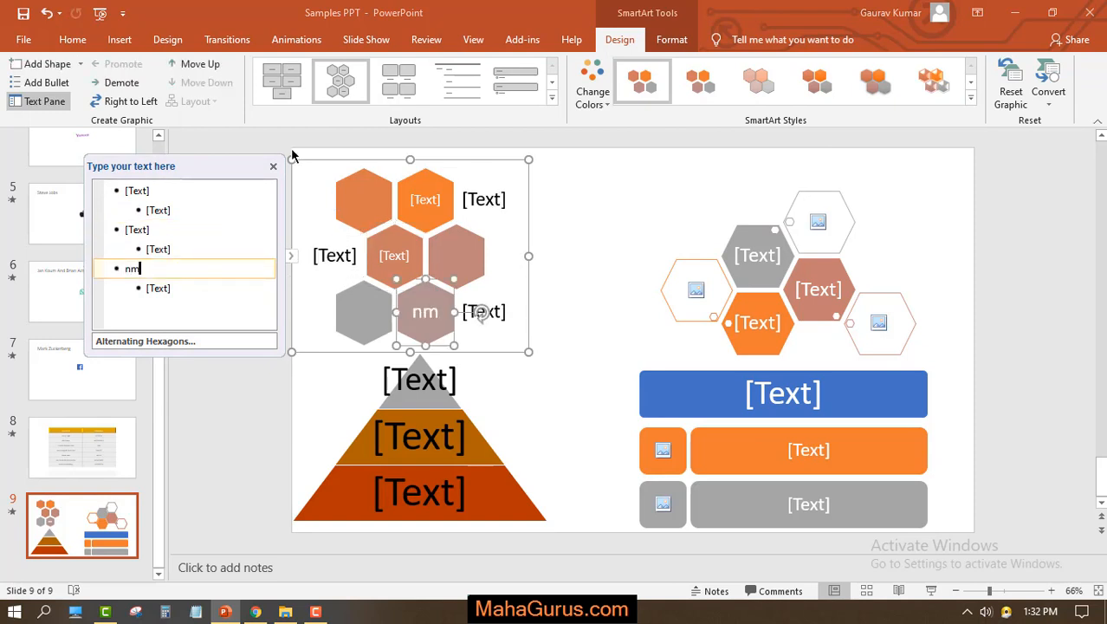
click(273, 166)
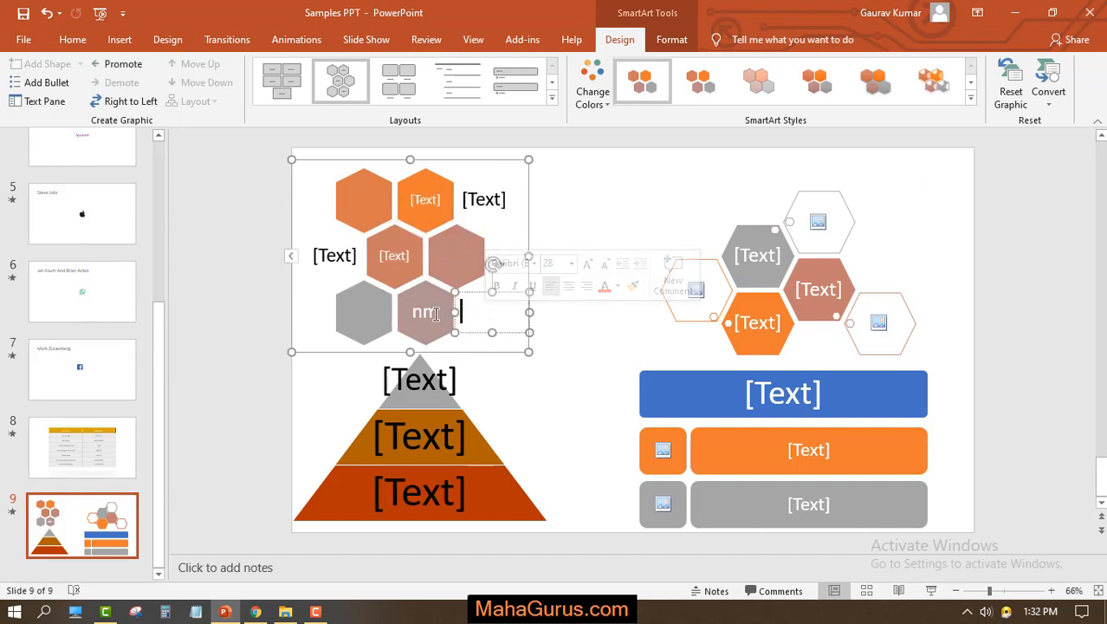
click(421, 433)
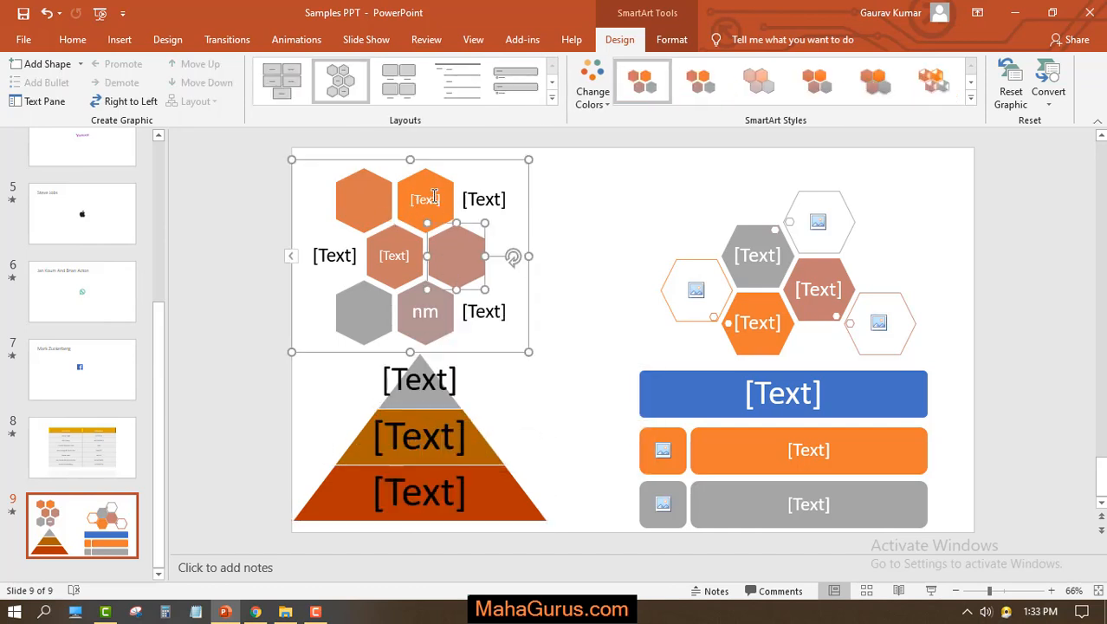
click(425, 200)
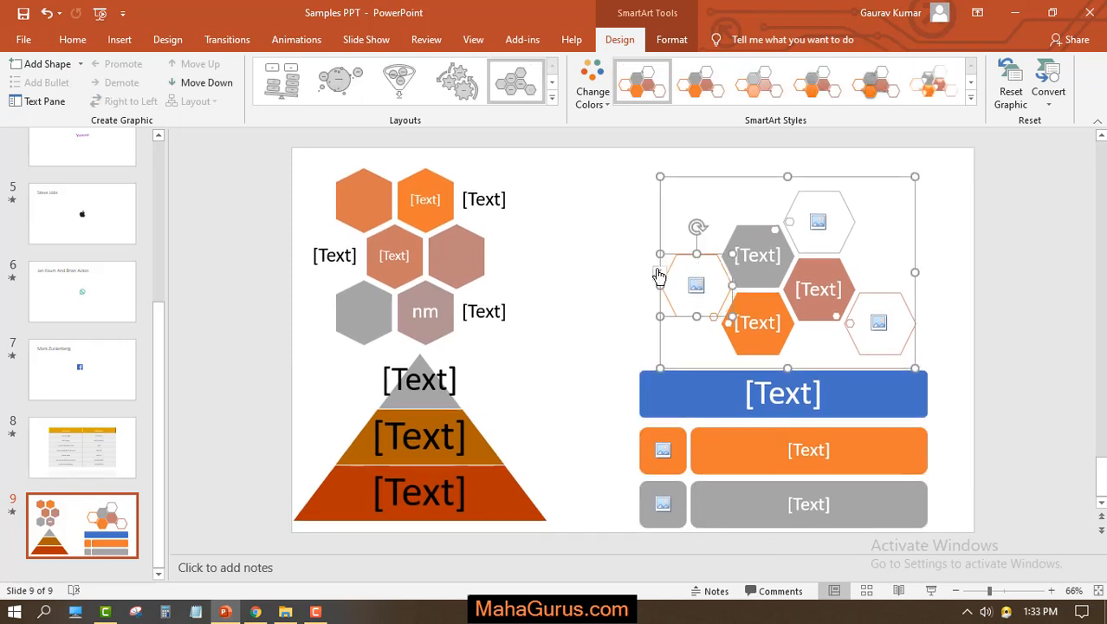
Open the Hexagon Cluster text pane and click the first picture placeholder.
click(44, 102)
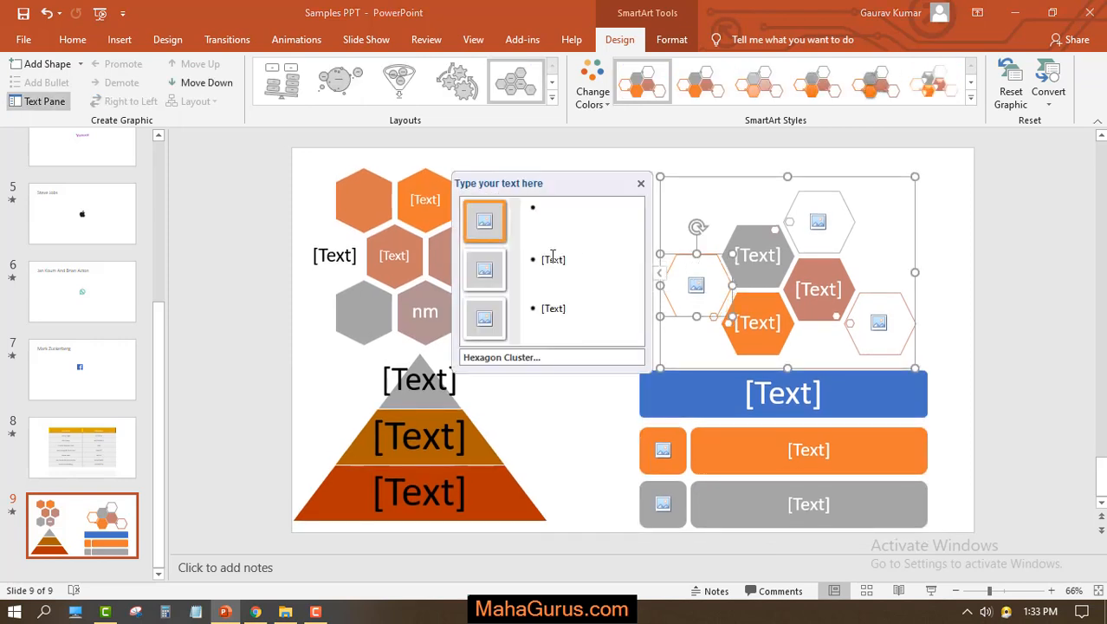
click(484, 221)
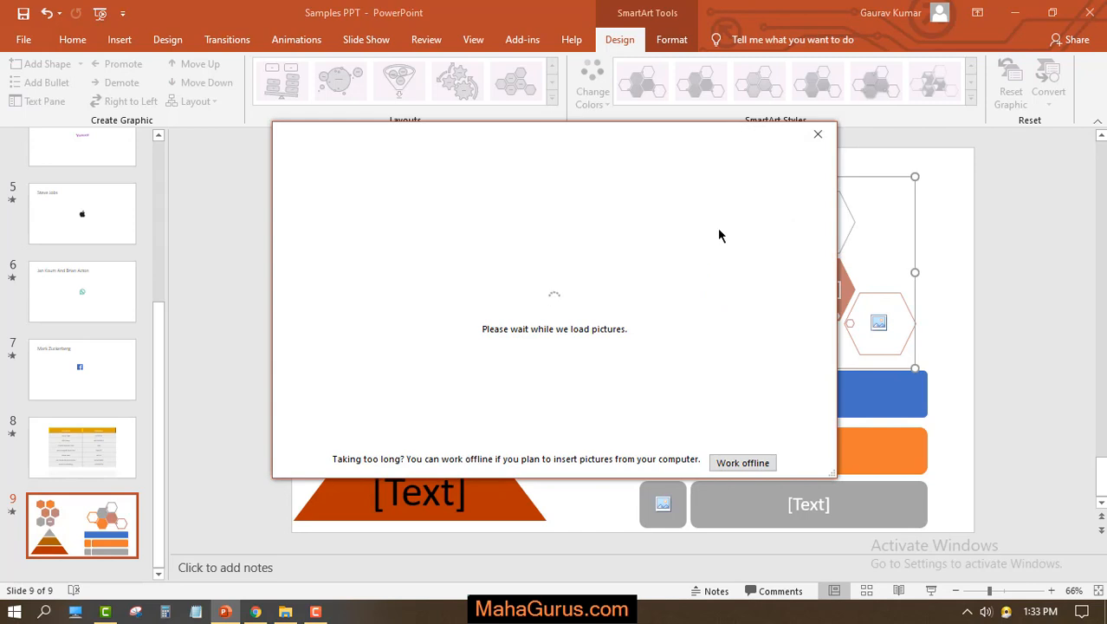
mouse_move(485, 232)
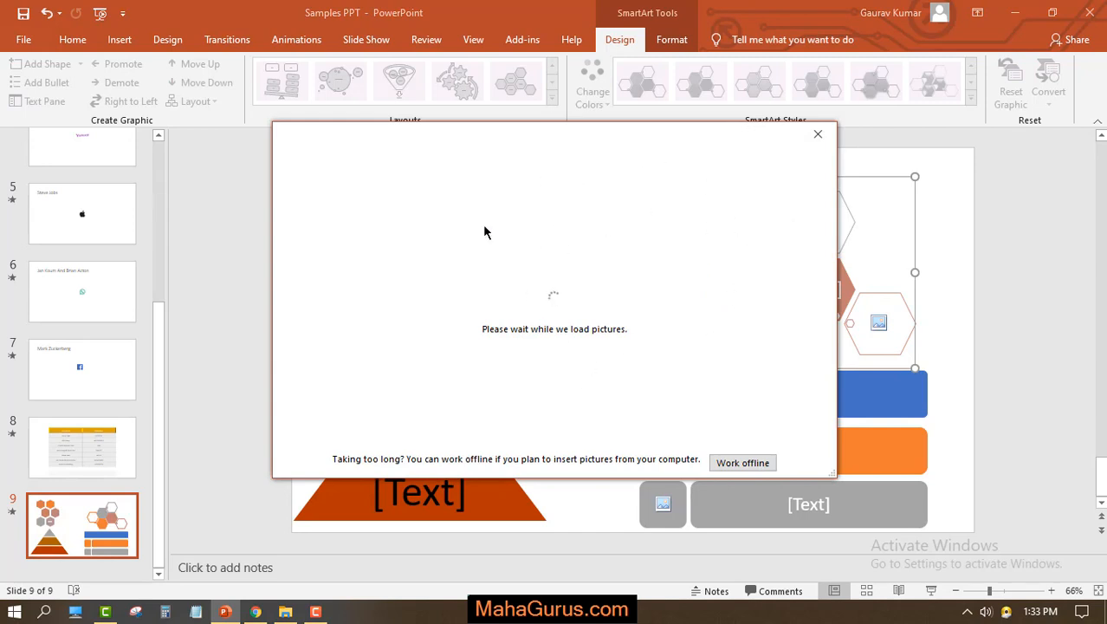
mouse_move(643, 266)
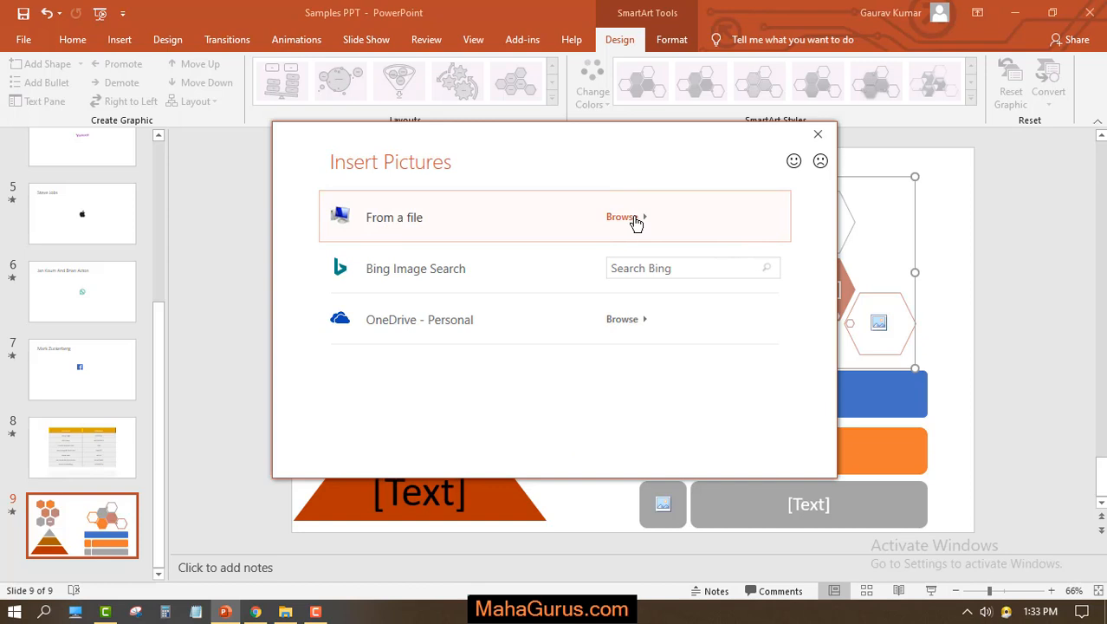
Insert the AppLockup PowerPoint logo image from Downloads into the hexagon slot.
click(817, 134)
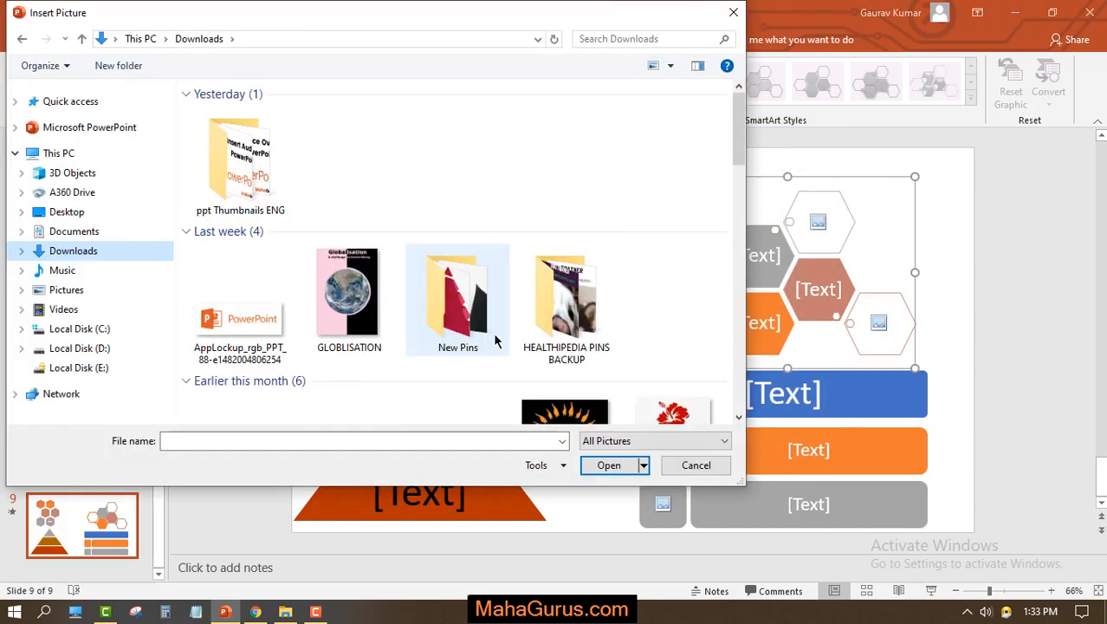
click(240, 295)
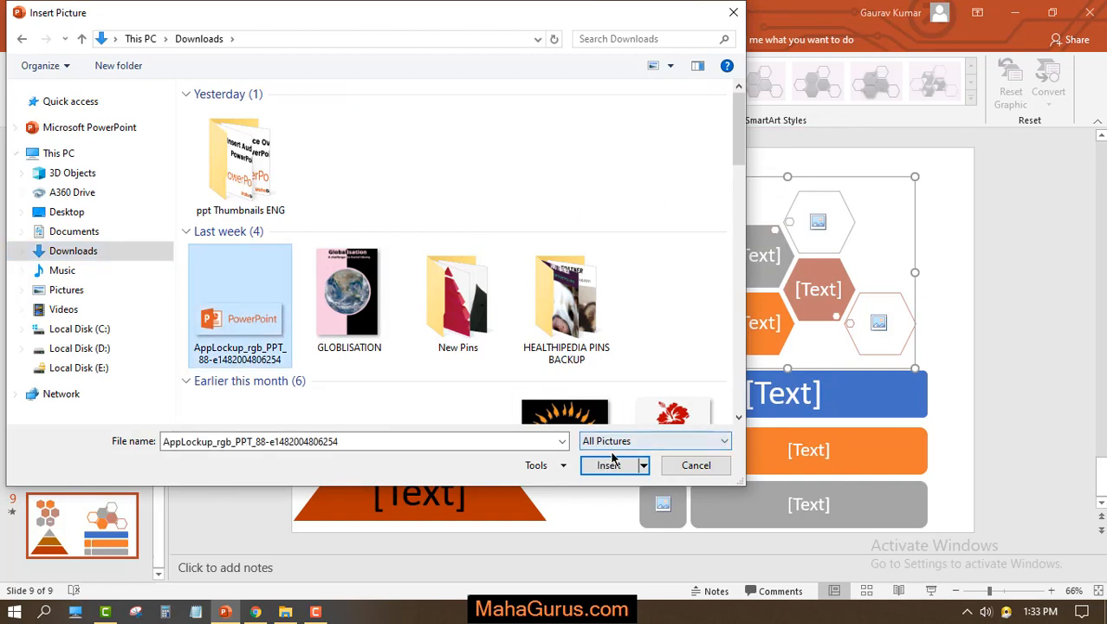
click(608, 466)
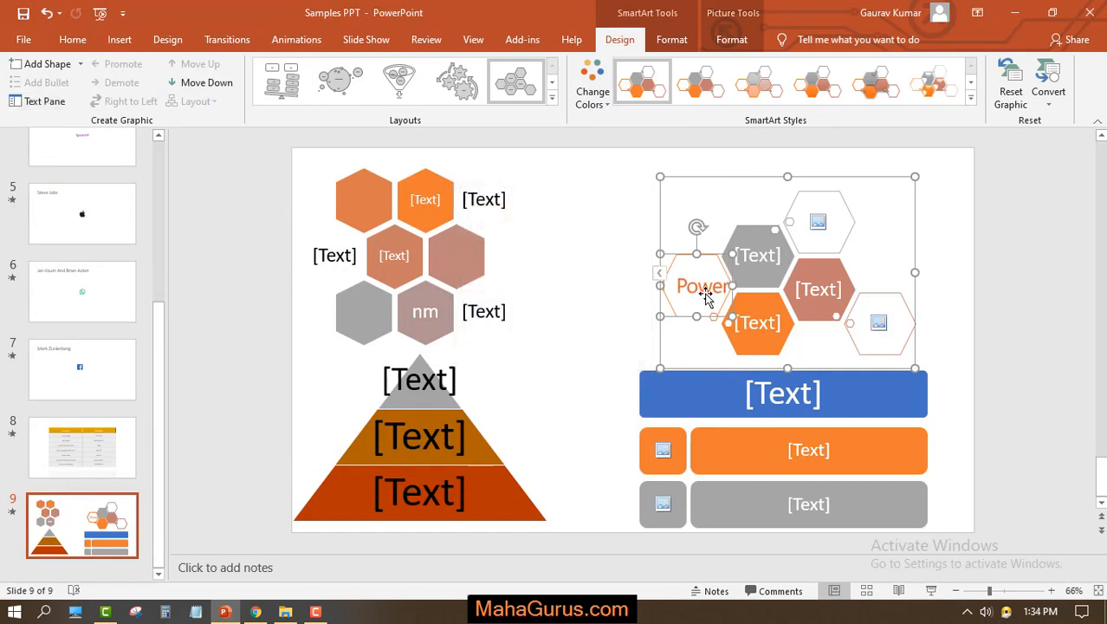
click(953, 320)
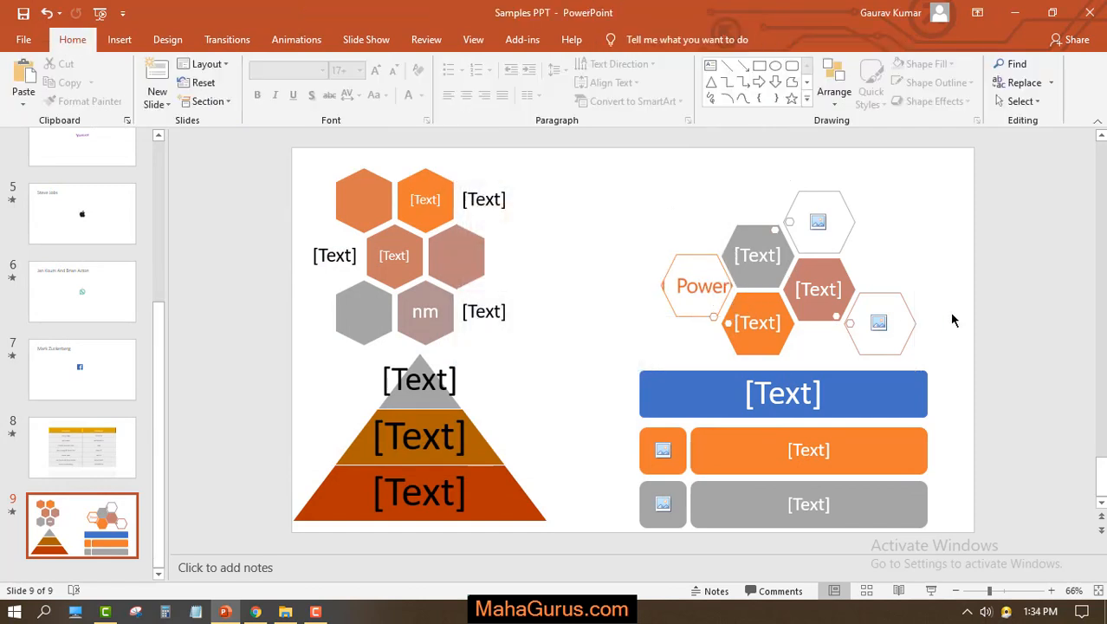